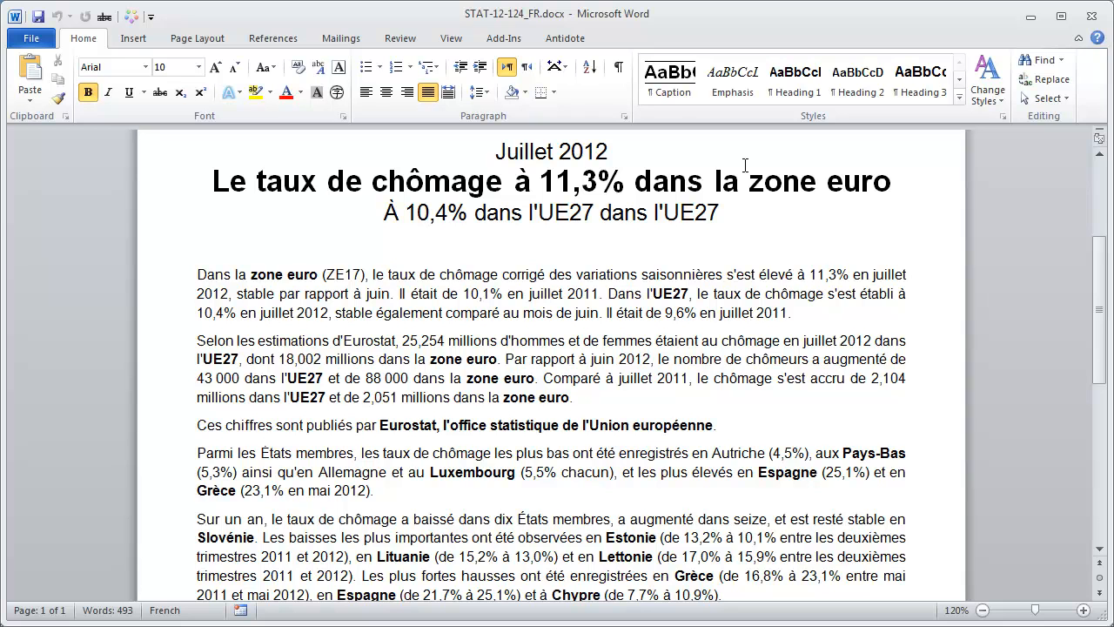
mouse_move(625, 91)
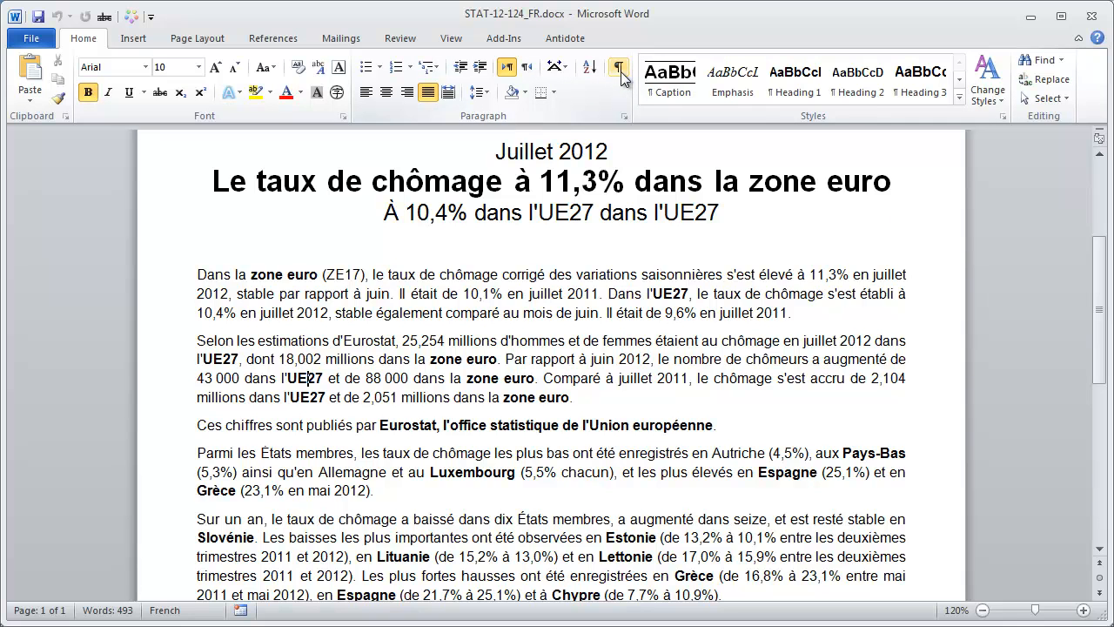
Toggle Word's Show/Hide ¶ marks off and on, leaving paragraph and space marks displayed.
left_click(616, 66)
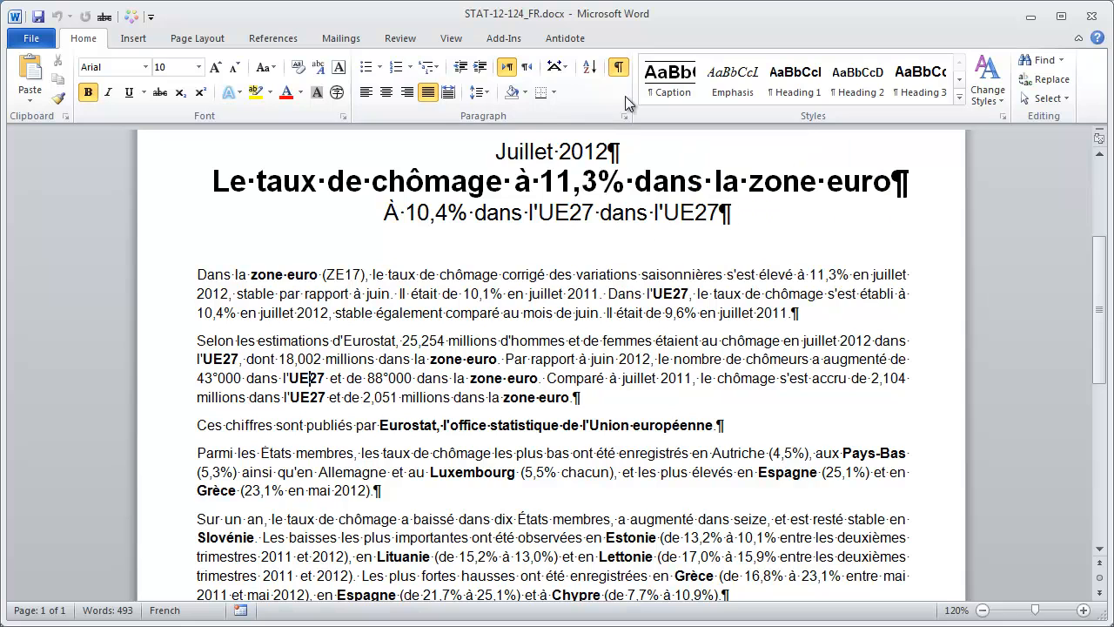
left_click(614, 66)
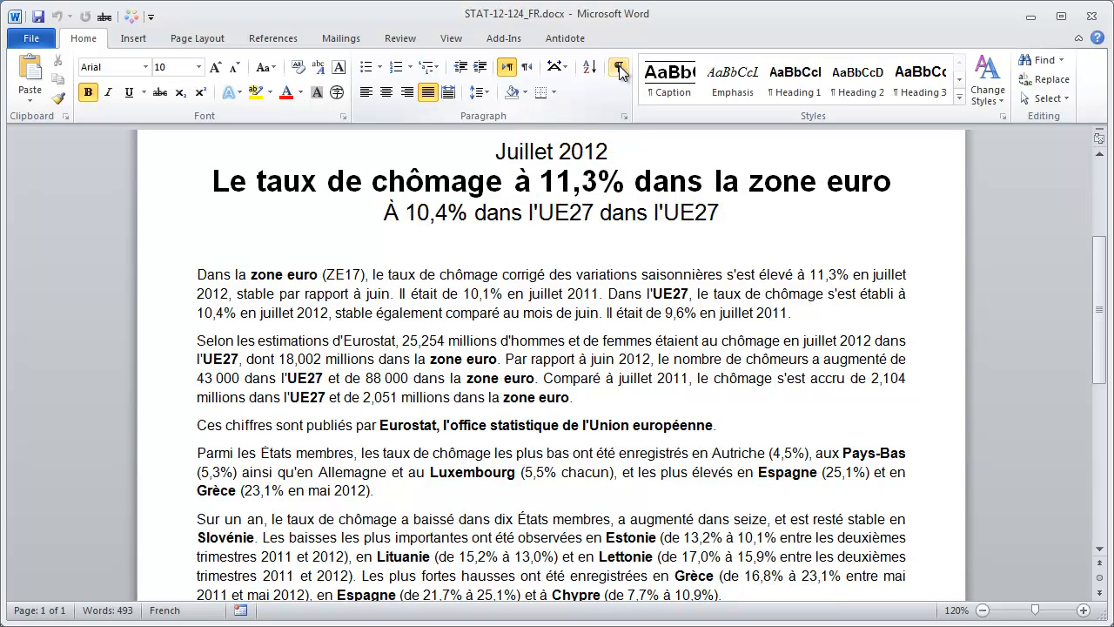
left_click(616, 66)
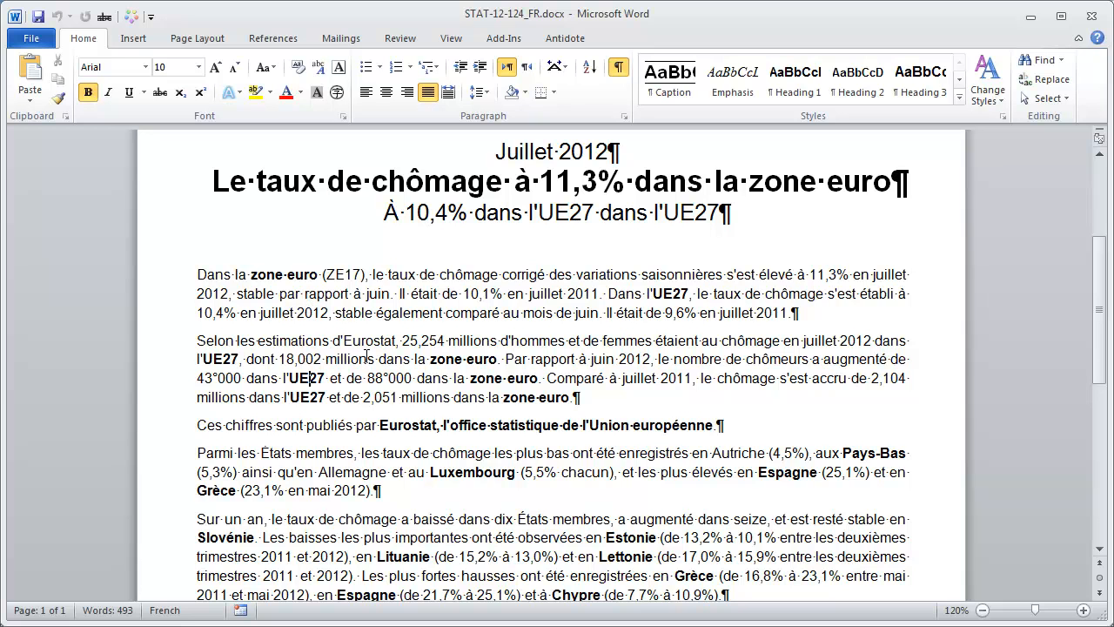
mouse_move(219, 376)
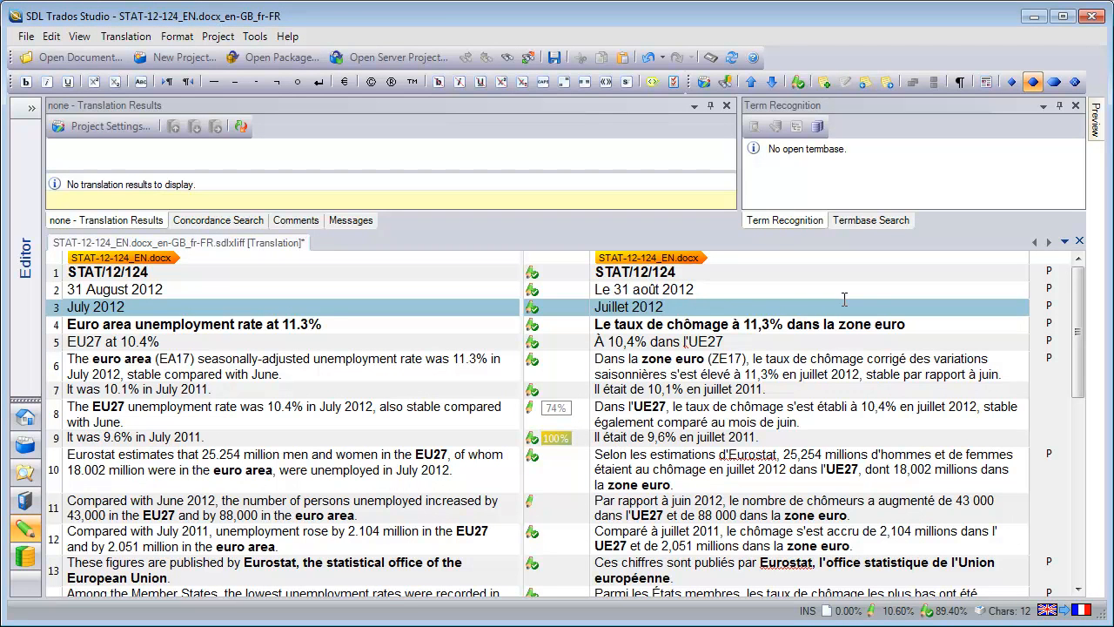
Enable Show Whitespace Characters from the Edit menu so spaces appear as dots.
left_click(663, 306)
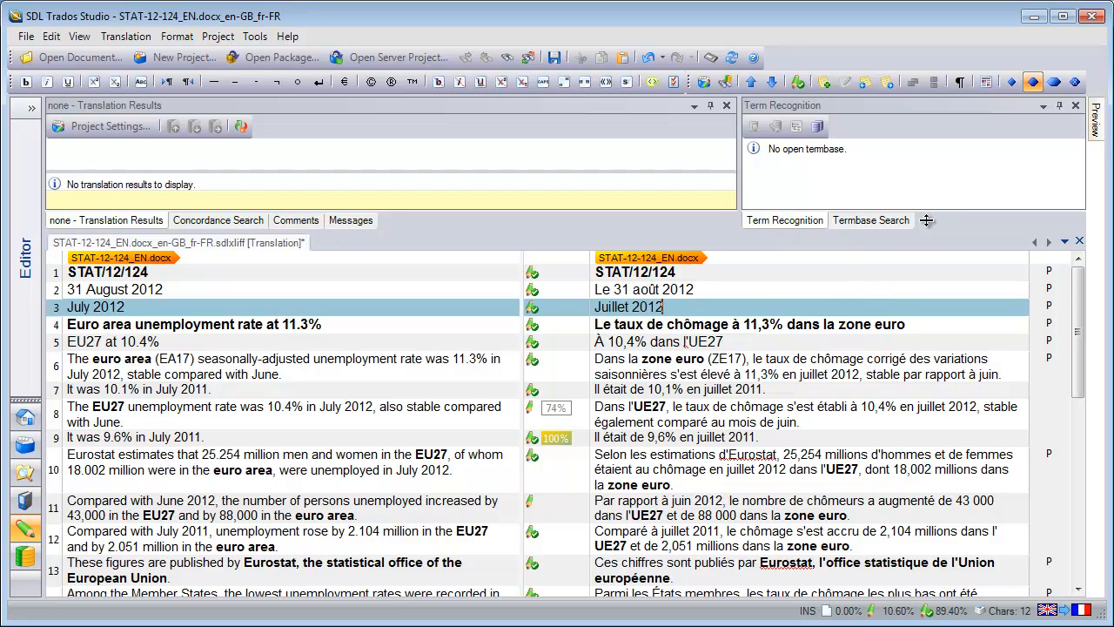
mouse_move(957, 82)
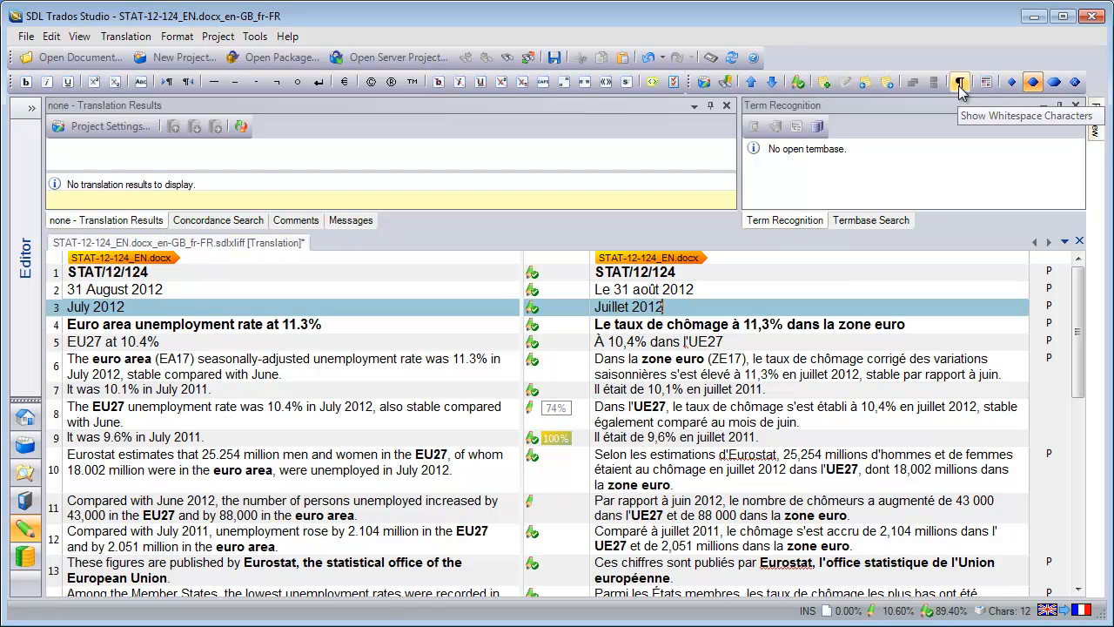
left_click(958, 79)
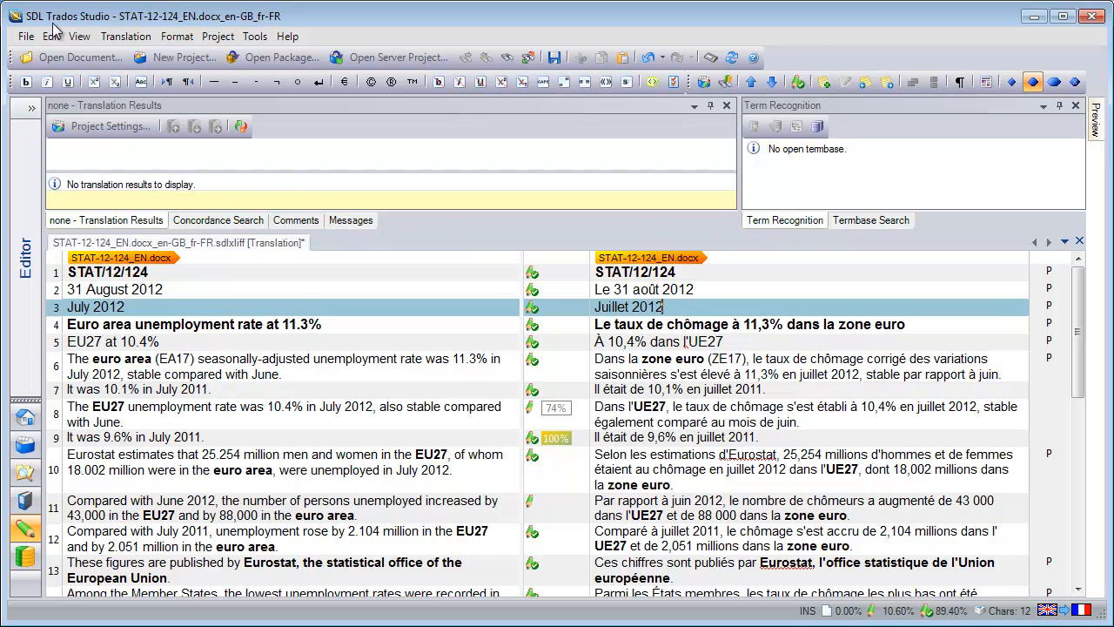
left_click(51, 35)
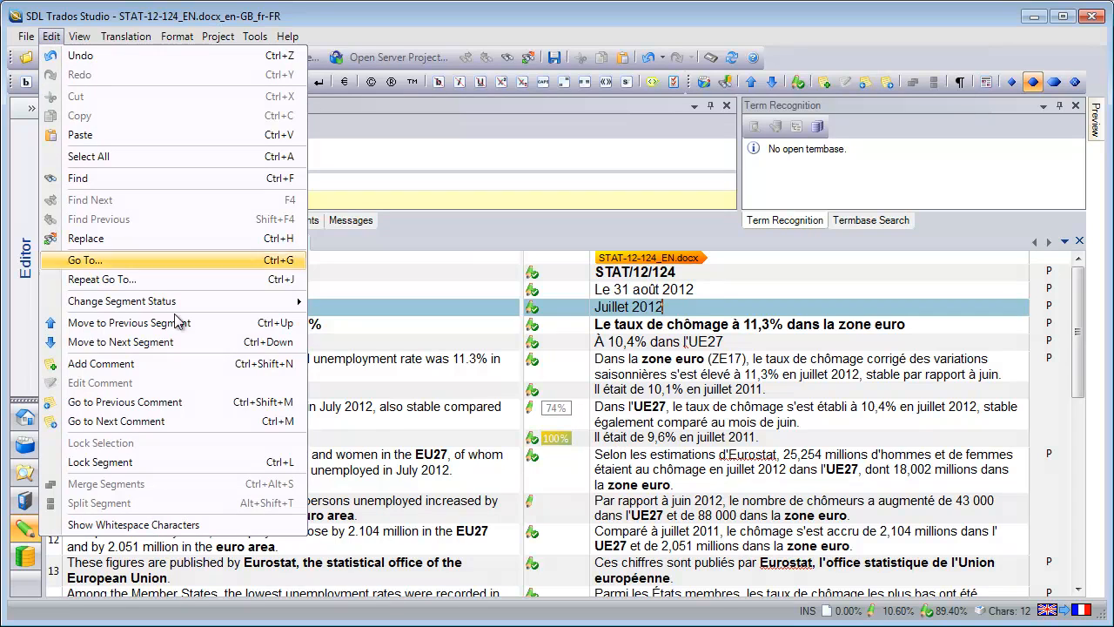
mouse_move(133, 526)
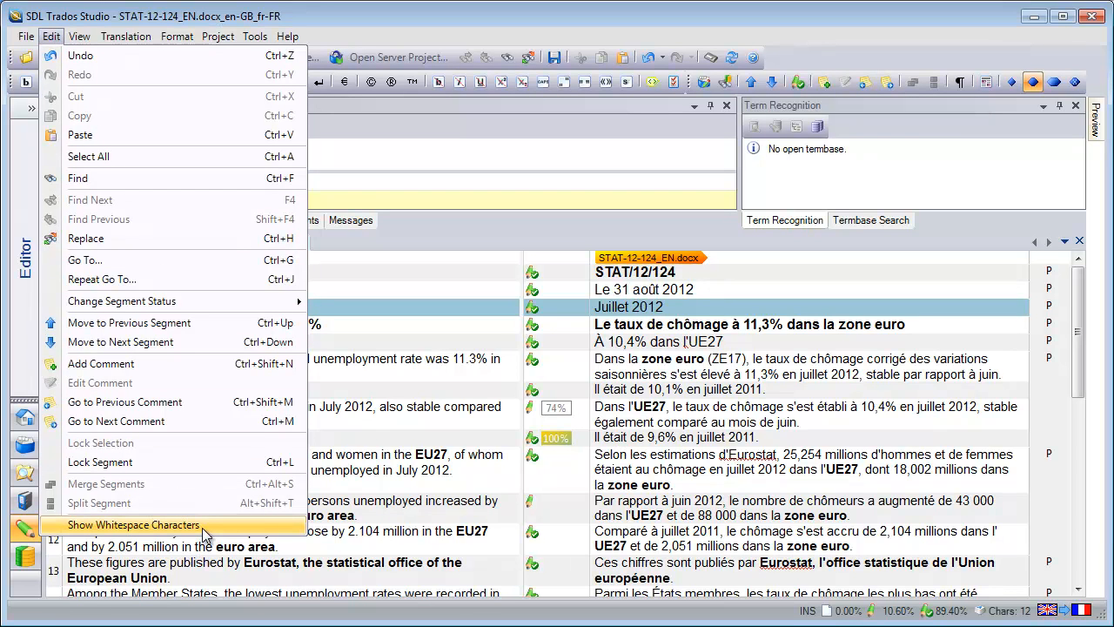
left_click(132, 526)
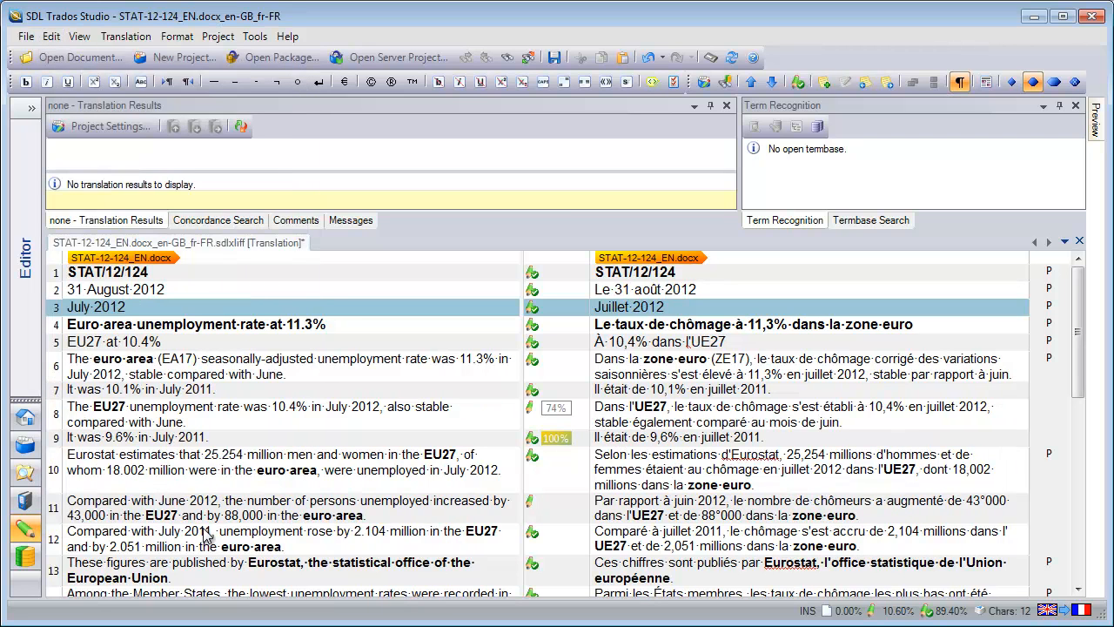
mouse_move(234, 536)
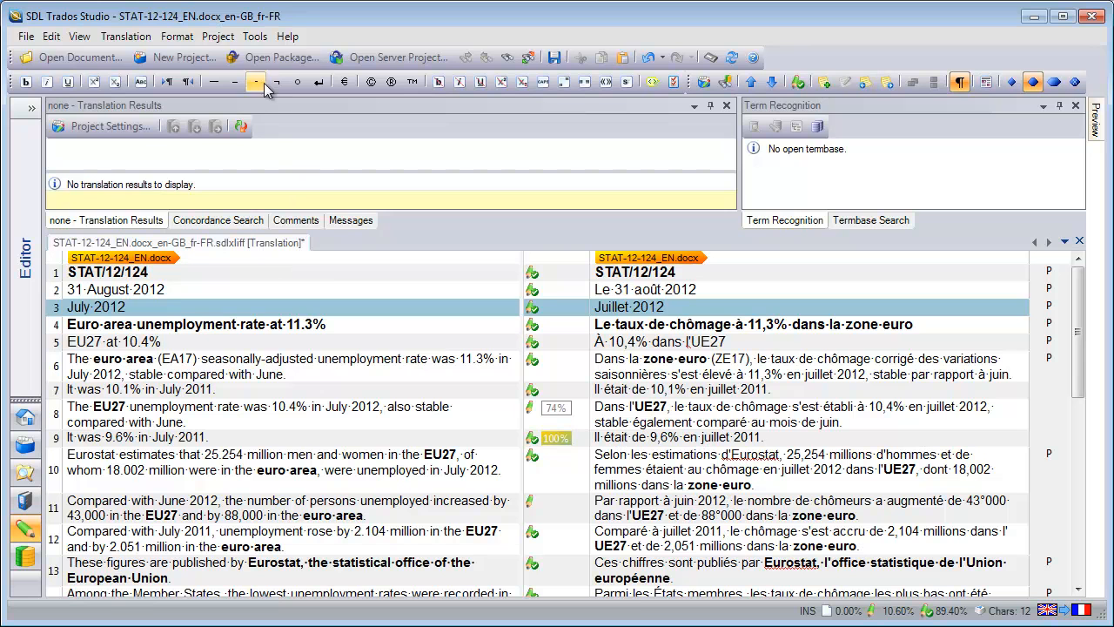
left_click(254, 35)
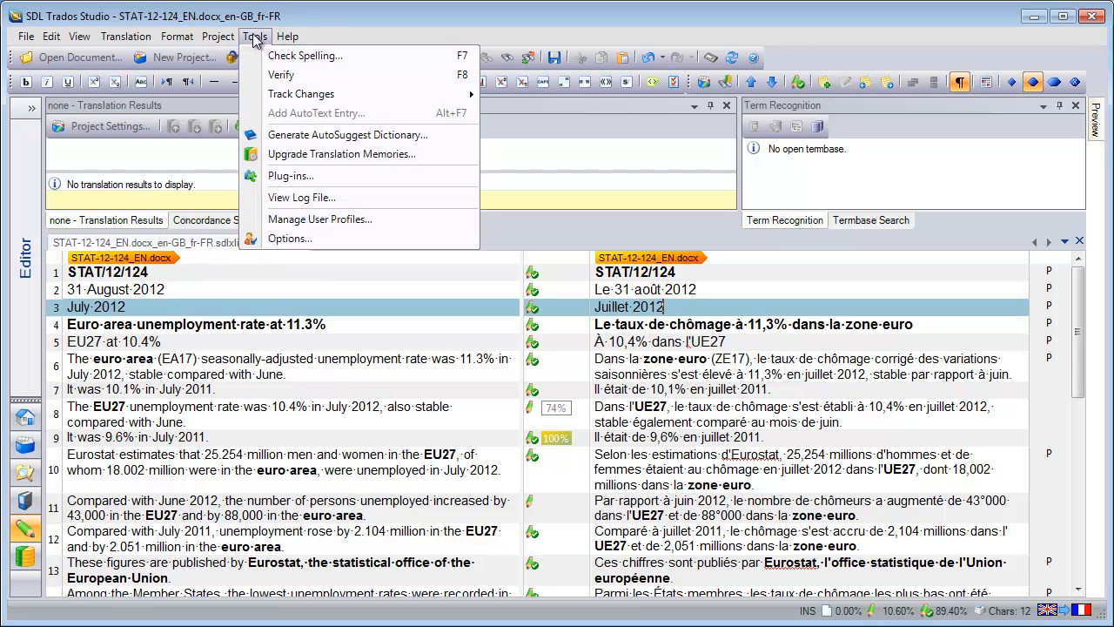
left_click(289, 239)
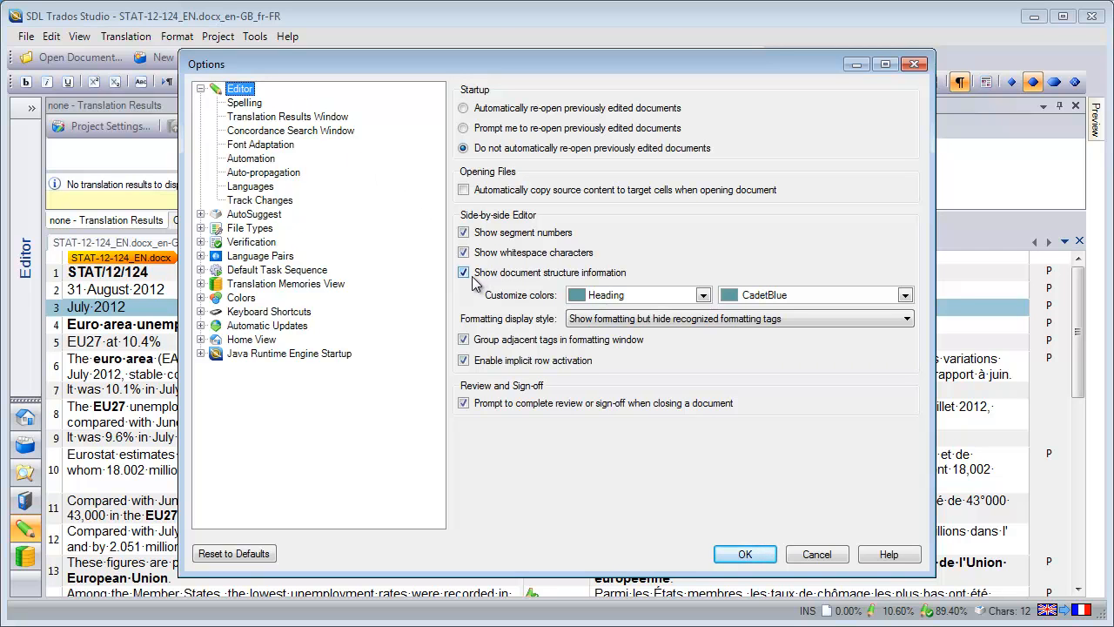
left_click(463, 271)
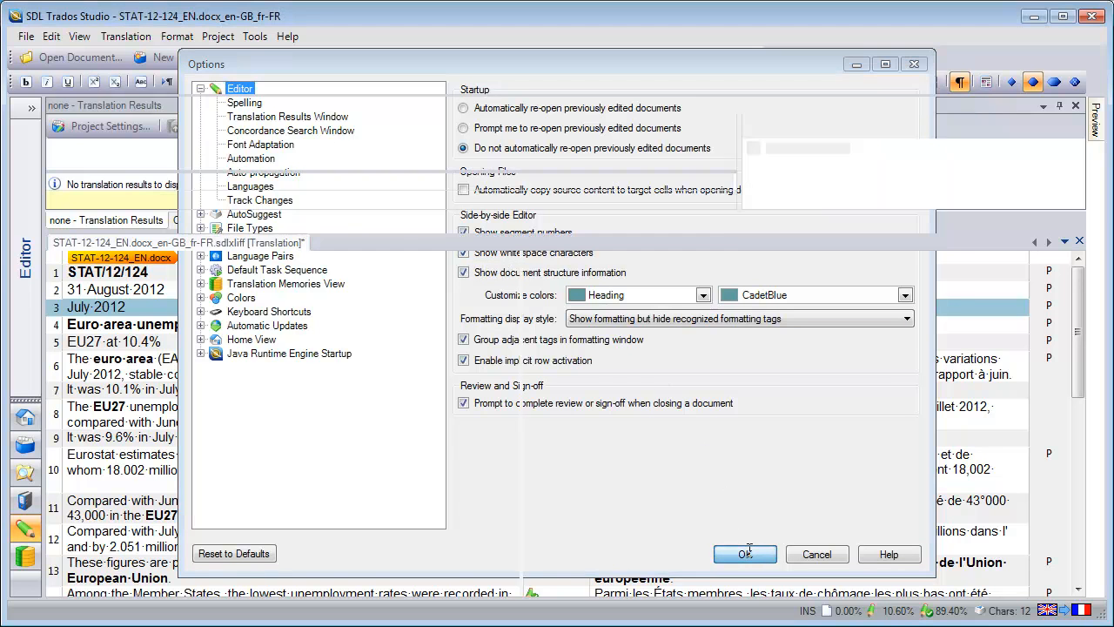
left_click(745, 554)
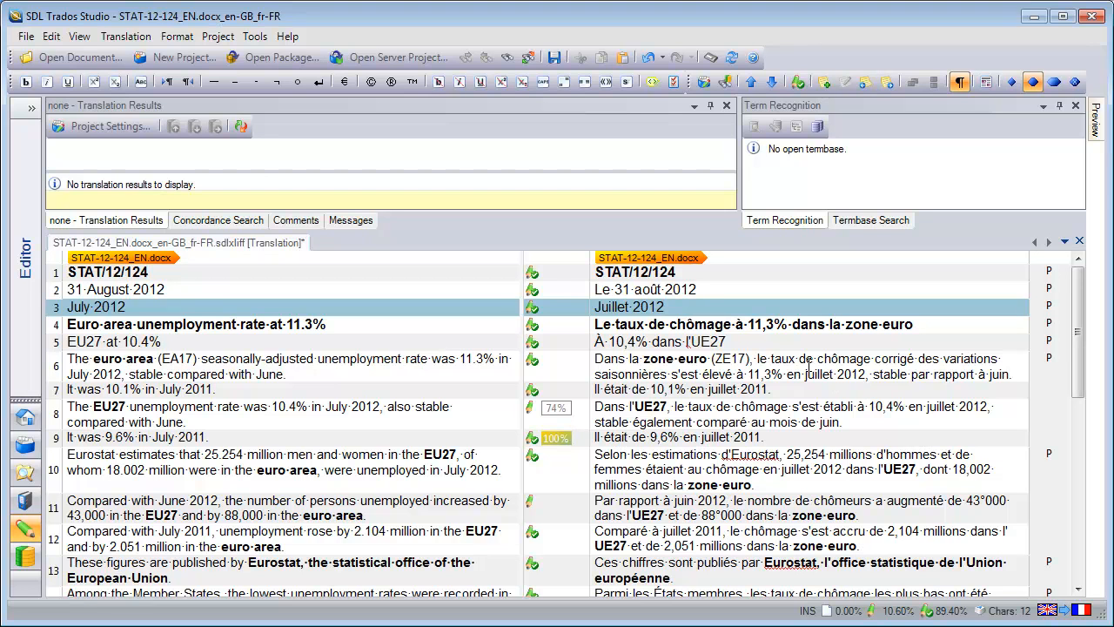
mouse_move(818, 359)
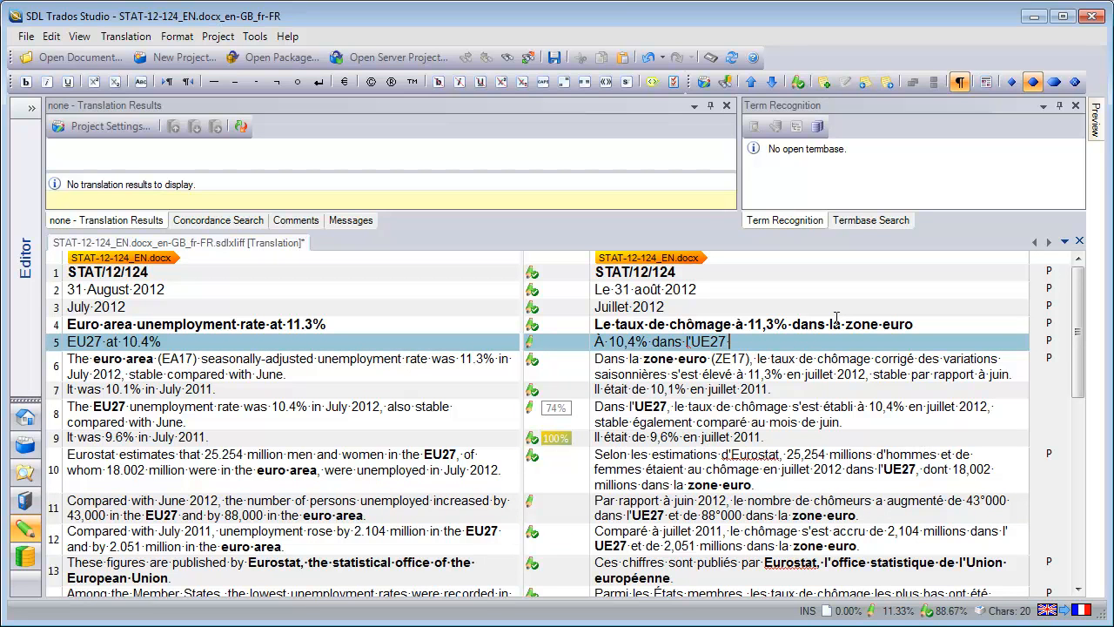
type(".")
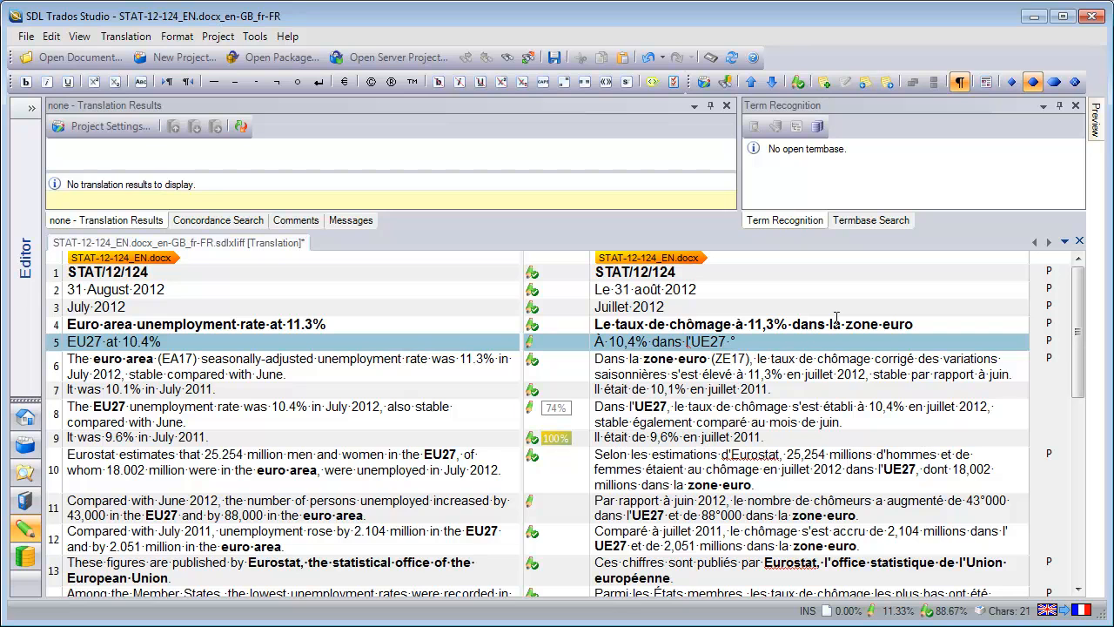
mouse_move(571, 211)
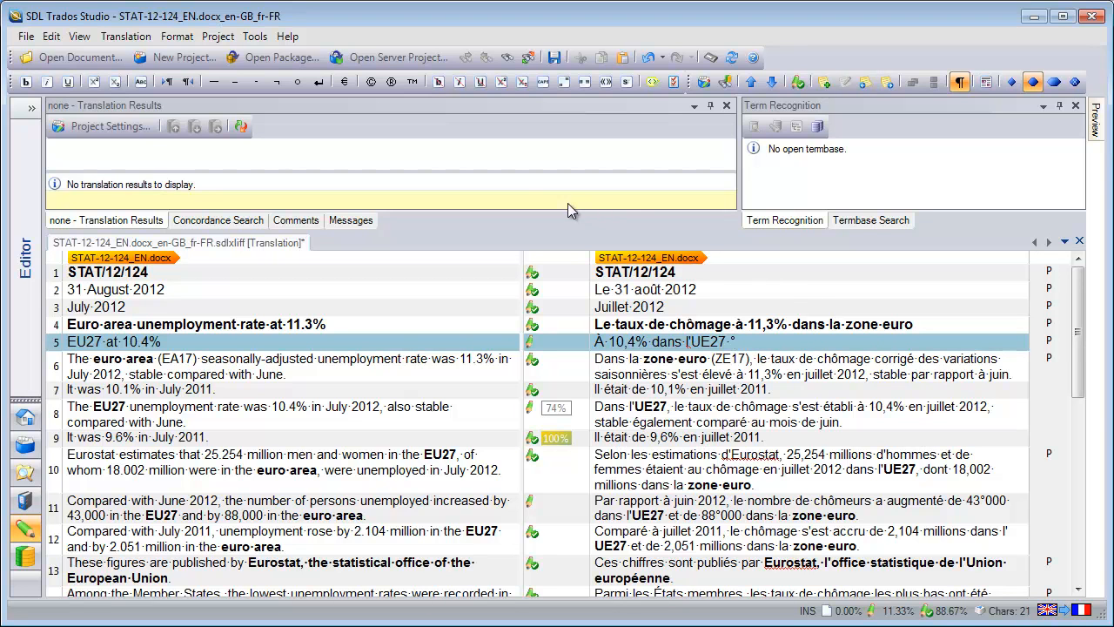
mouse_move(298, 82)
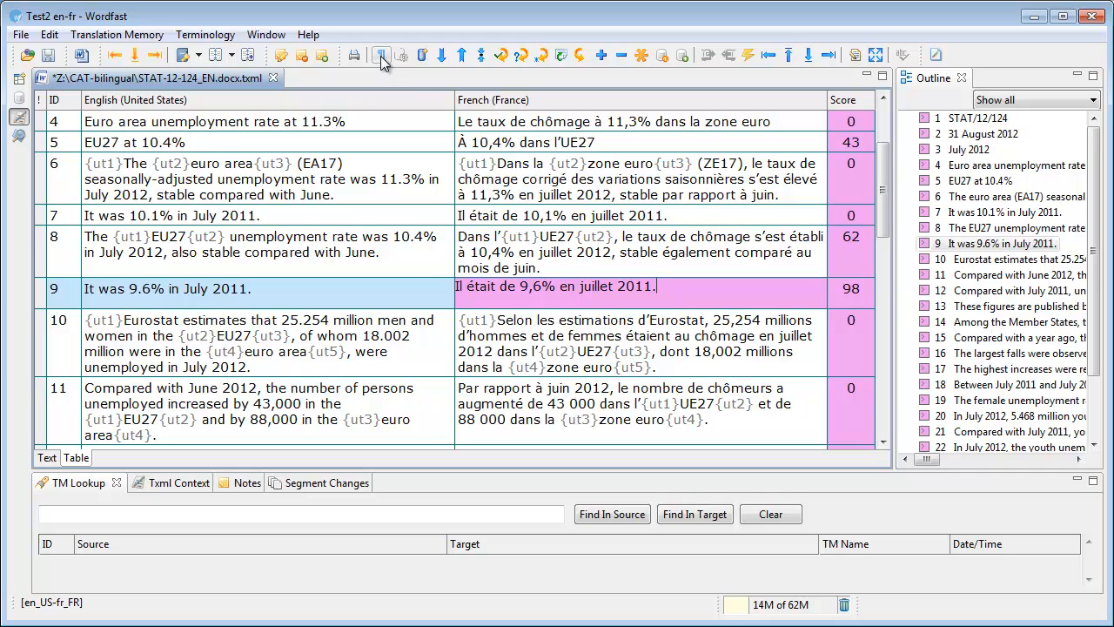
Reach the Appearance > Views page of the Wordfast Pro preferences.
left_click(374, 54)
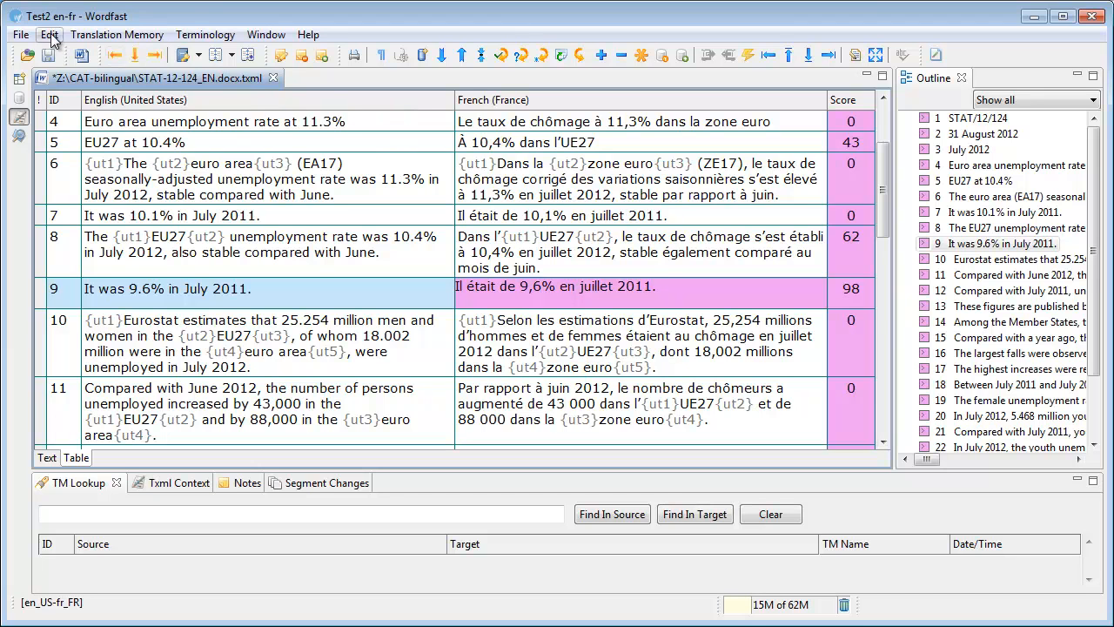
left_click(49, 35)
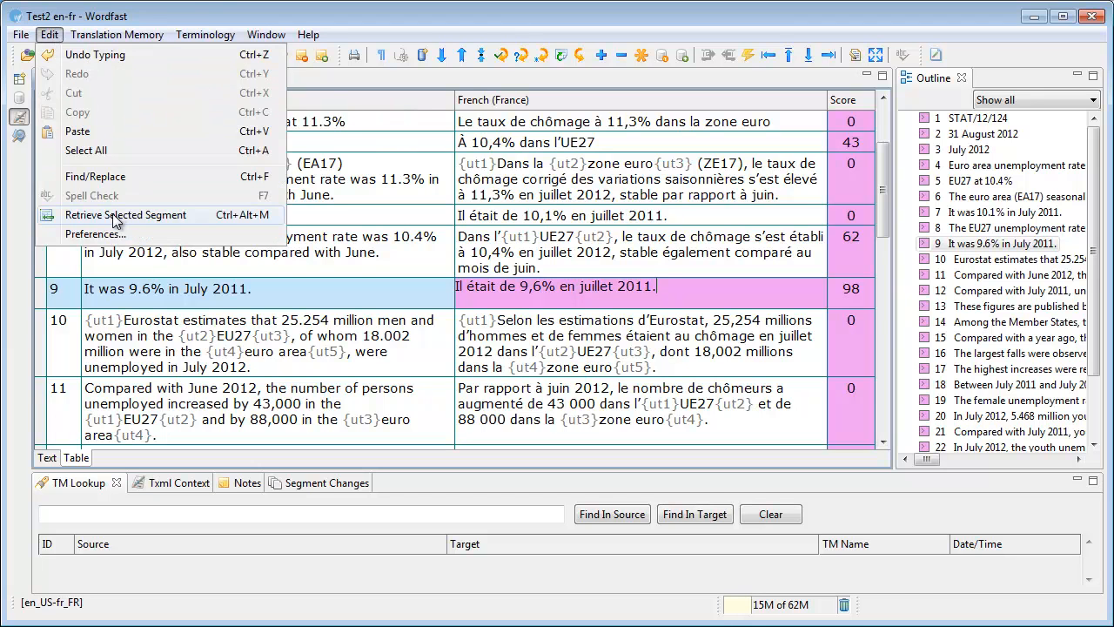
left_click(95, 233)
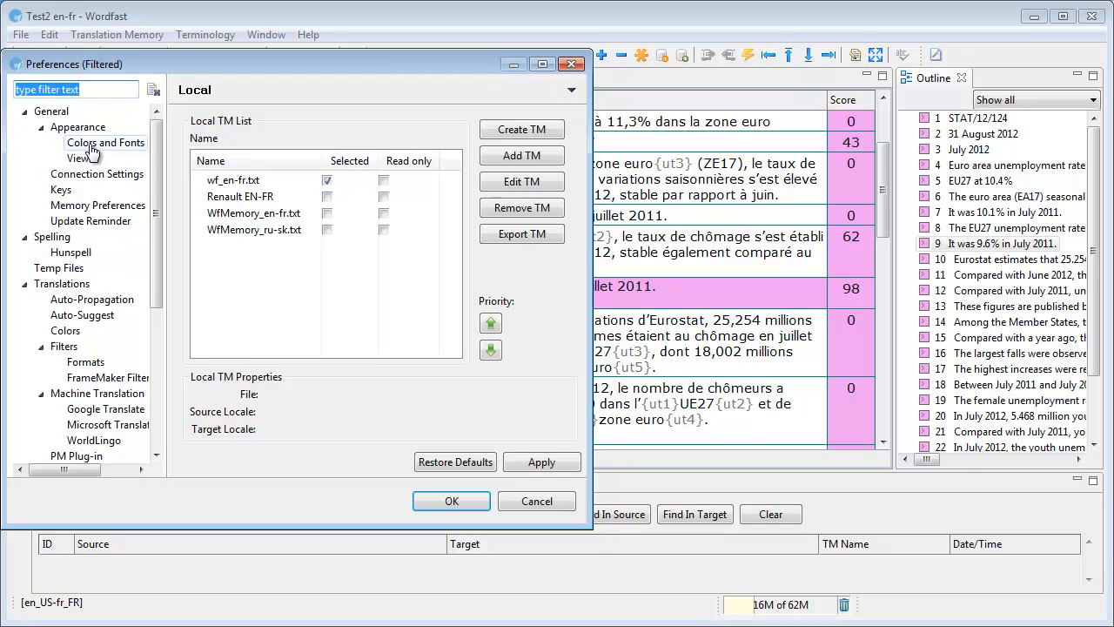
left_click(80, 156)
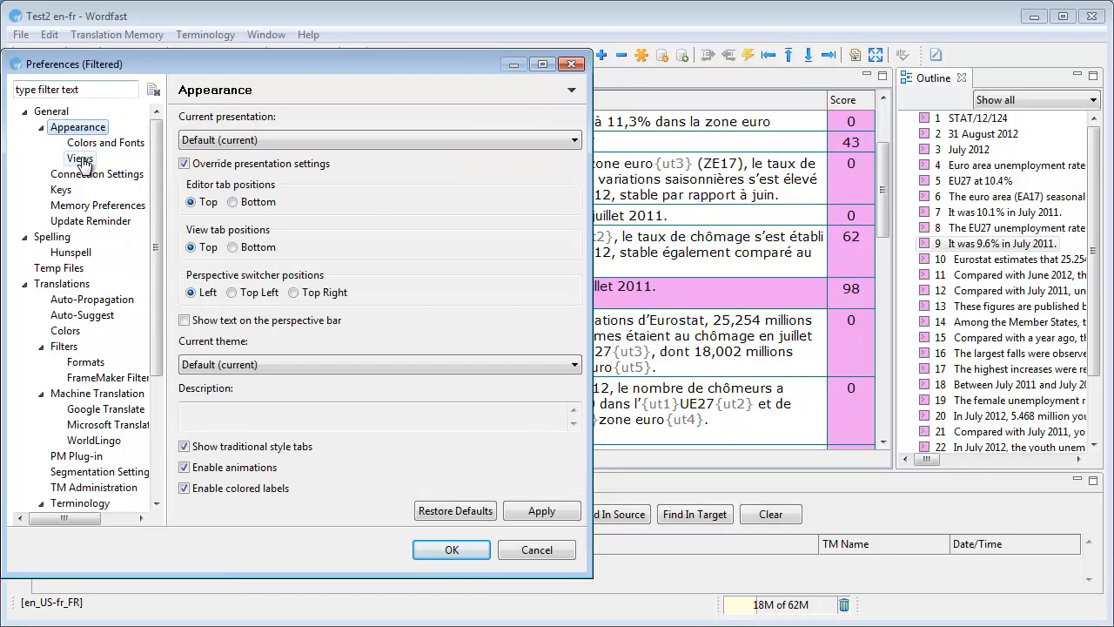
left_click(80, 157)
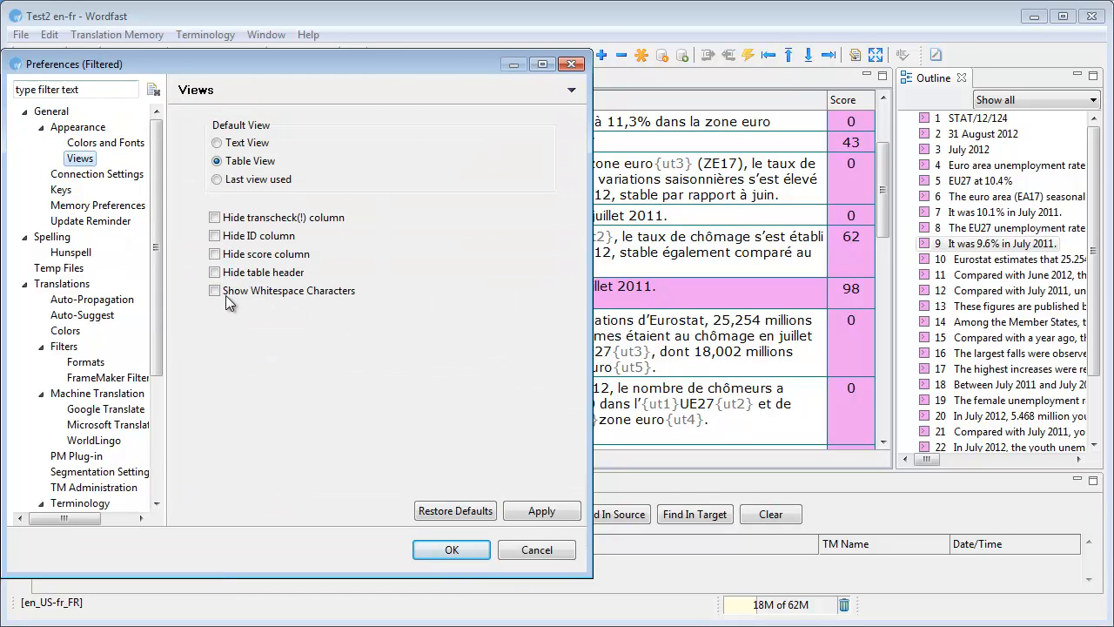
Tick Show Whitespace Characters and confirm the preferences.
left_click(214, 289)
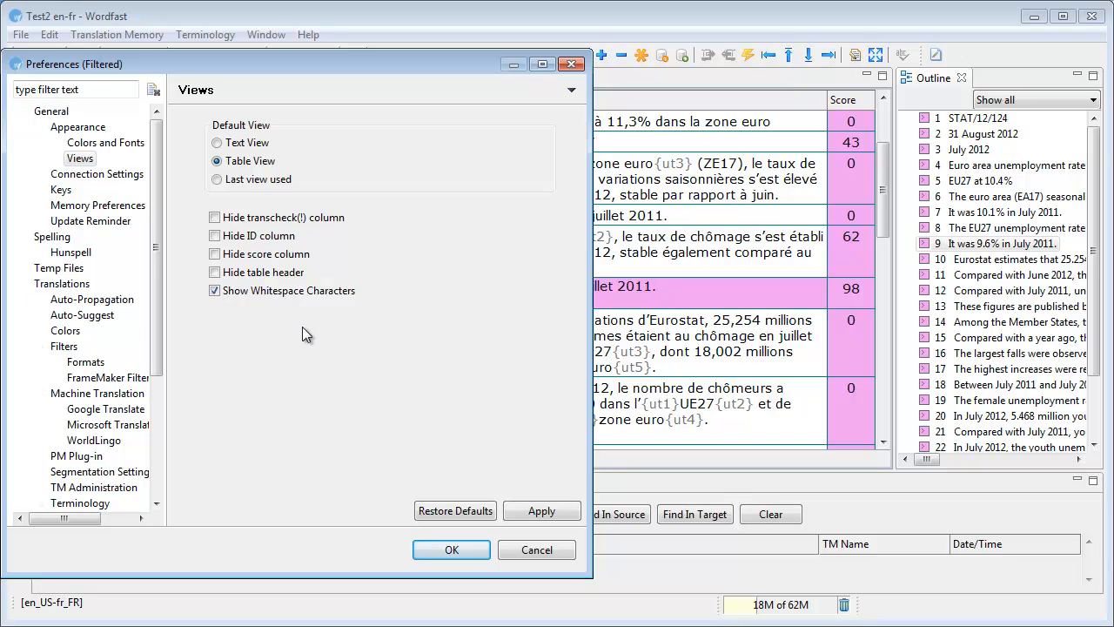
left_click(451, 550)
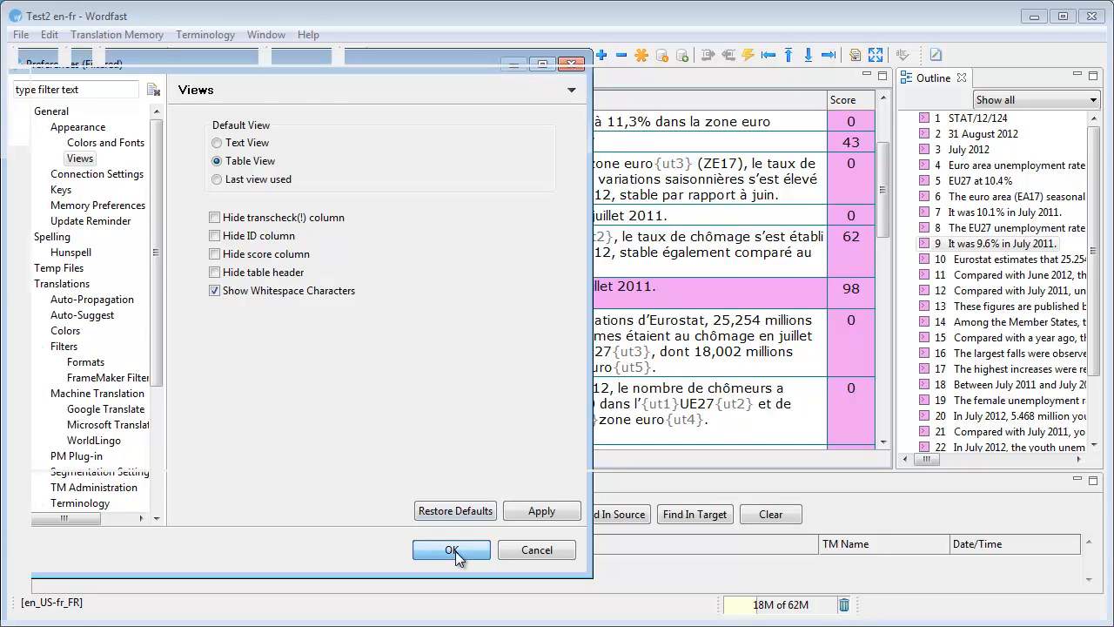
left_click(453, 550)
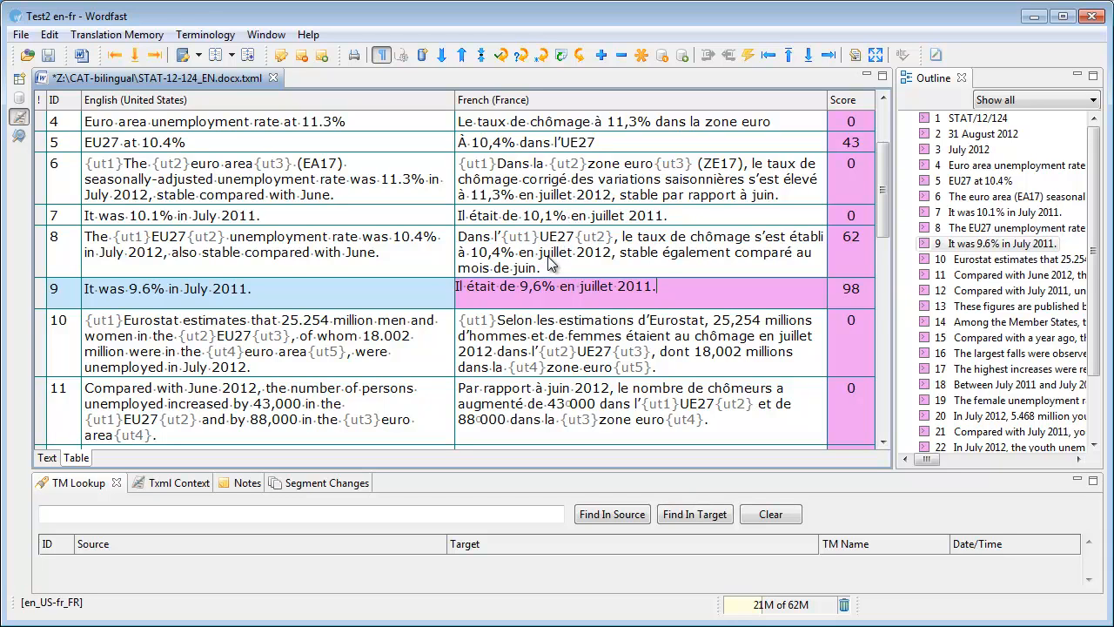
mouse_move(523, 366)
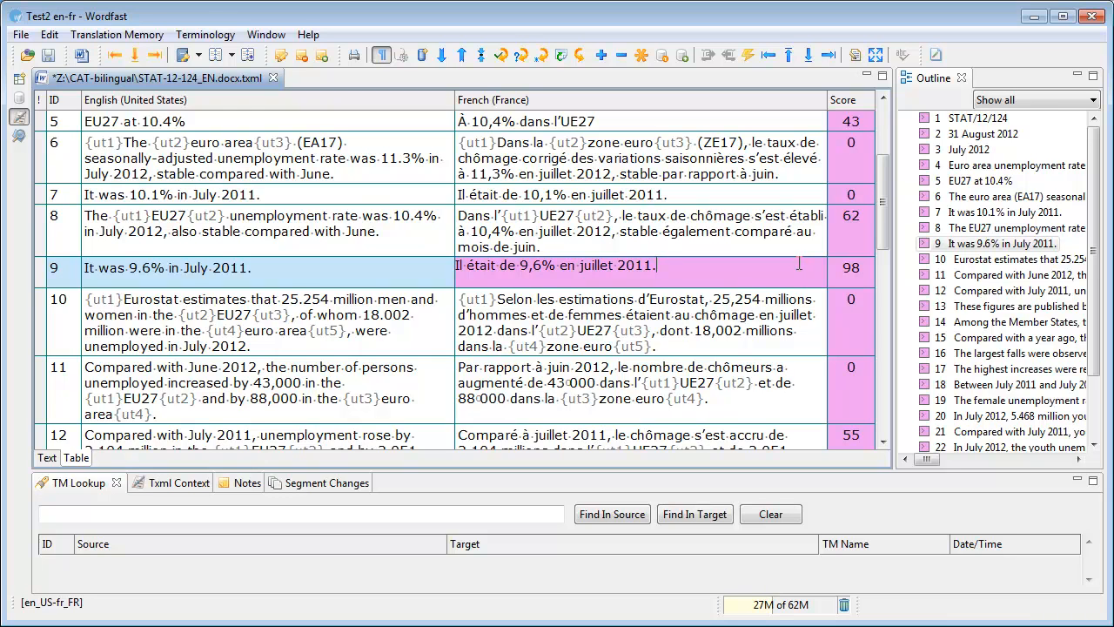
mouse_move(799, 264)
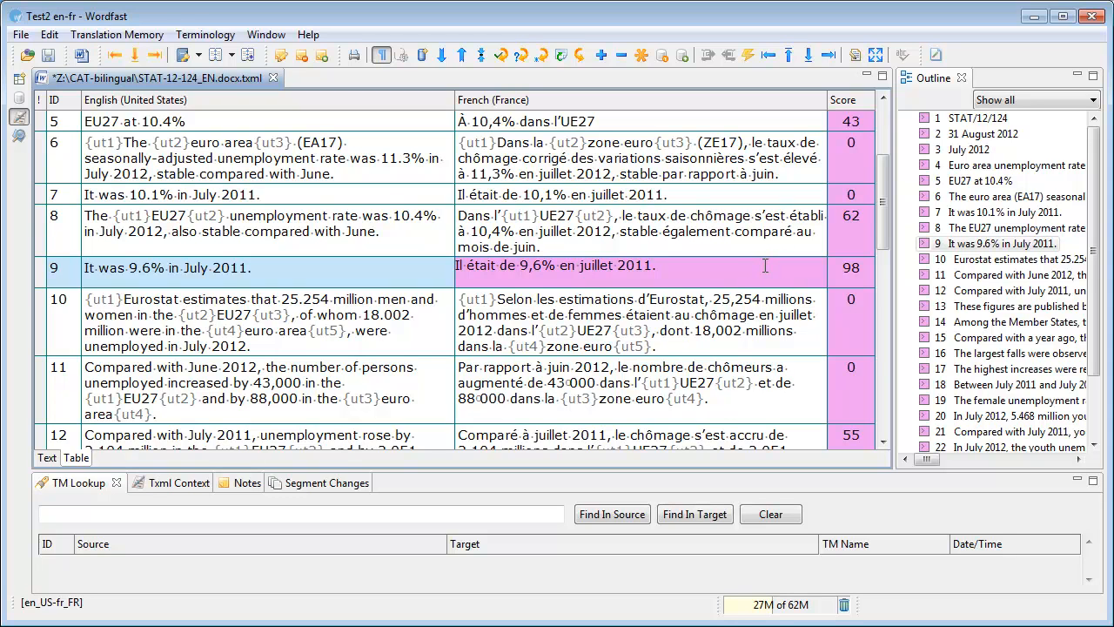
mouse_move(105, 119)
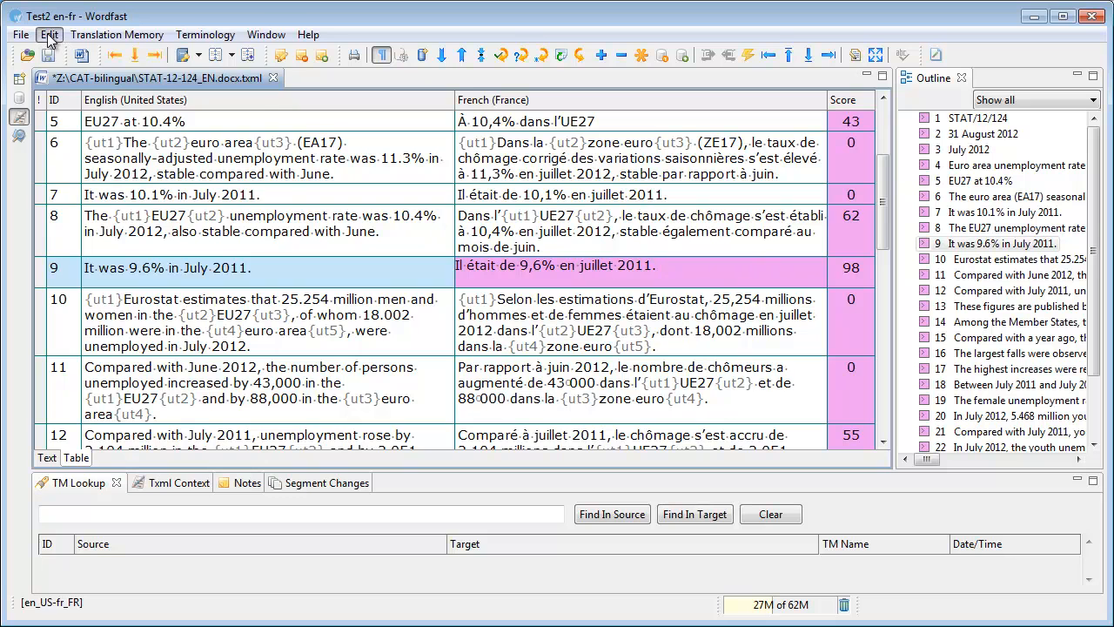
Tick Use smart quotes in the Translations preferences and confirm with OK.
left_click(48, 35)
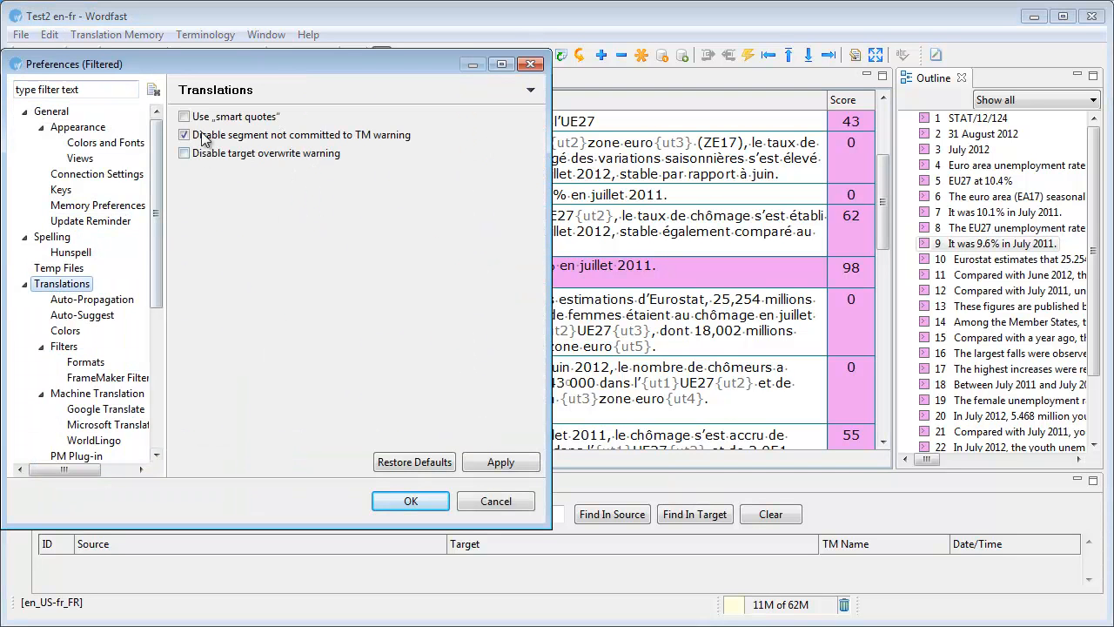
left_click(185, 115)
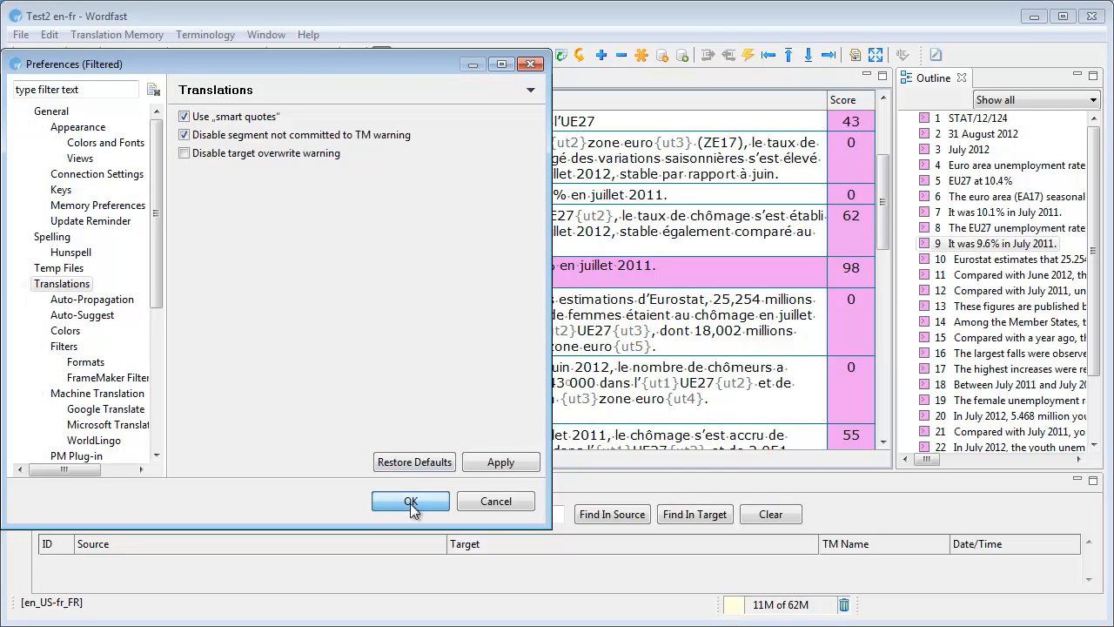
left_click(411, 501)
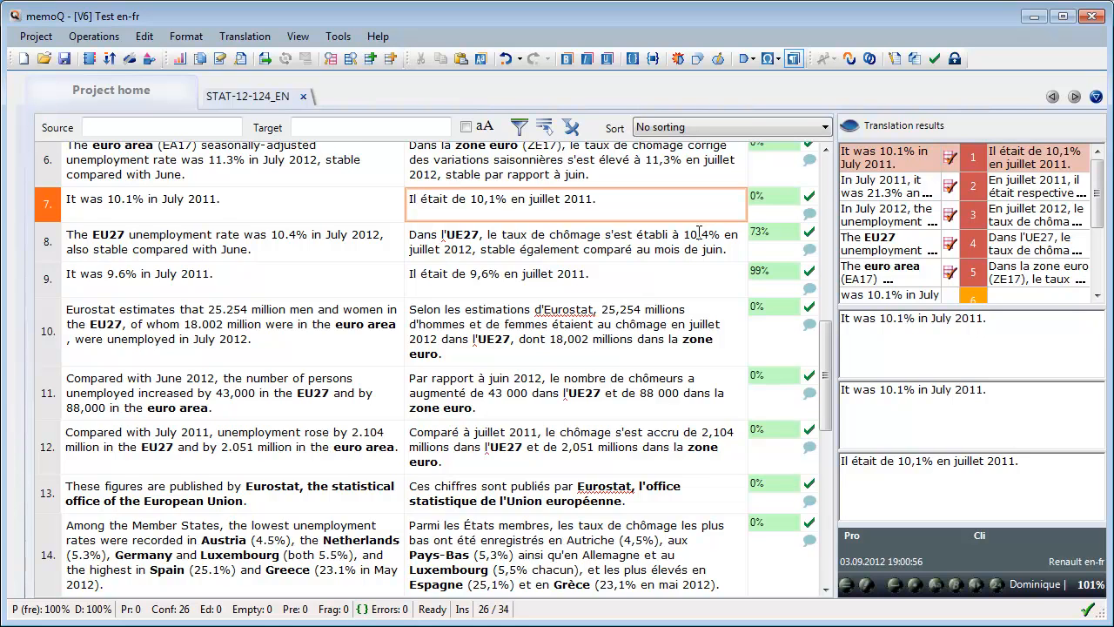
mouse_move(390, 91)
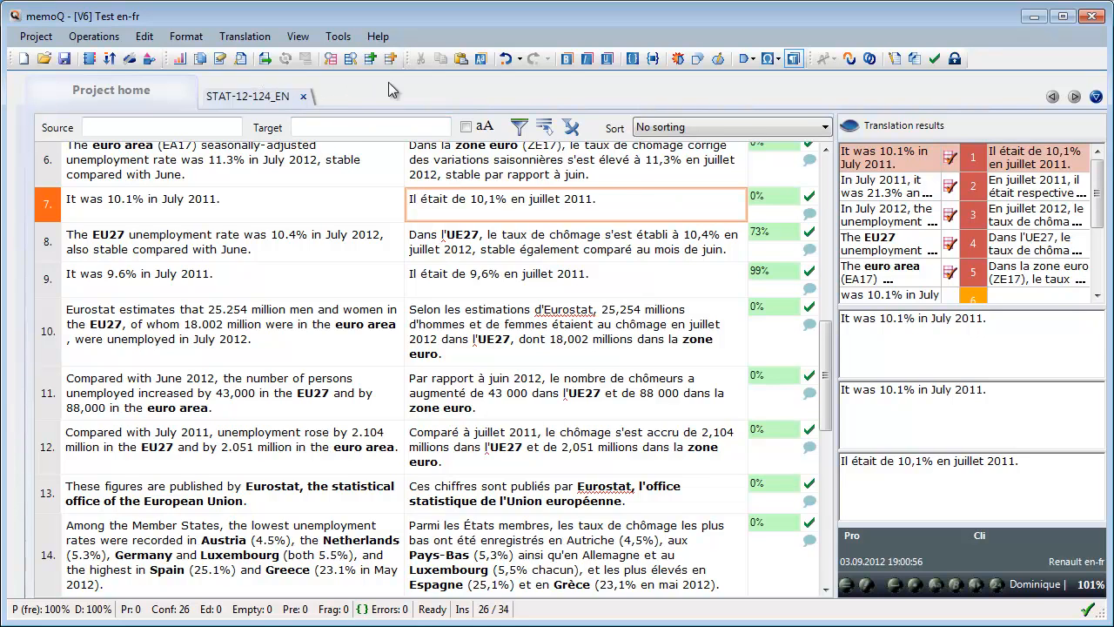
mouse_move(759, 79)
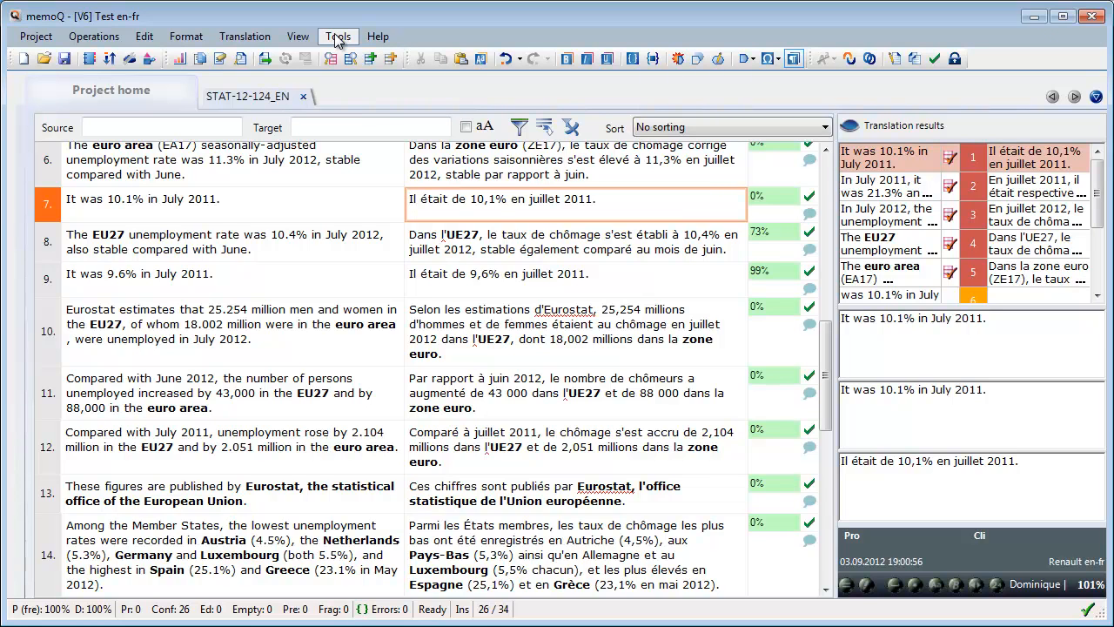
Enable Show non-printing characters on the Appearance page of memoQ's Options.
left_click(338, 35)
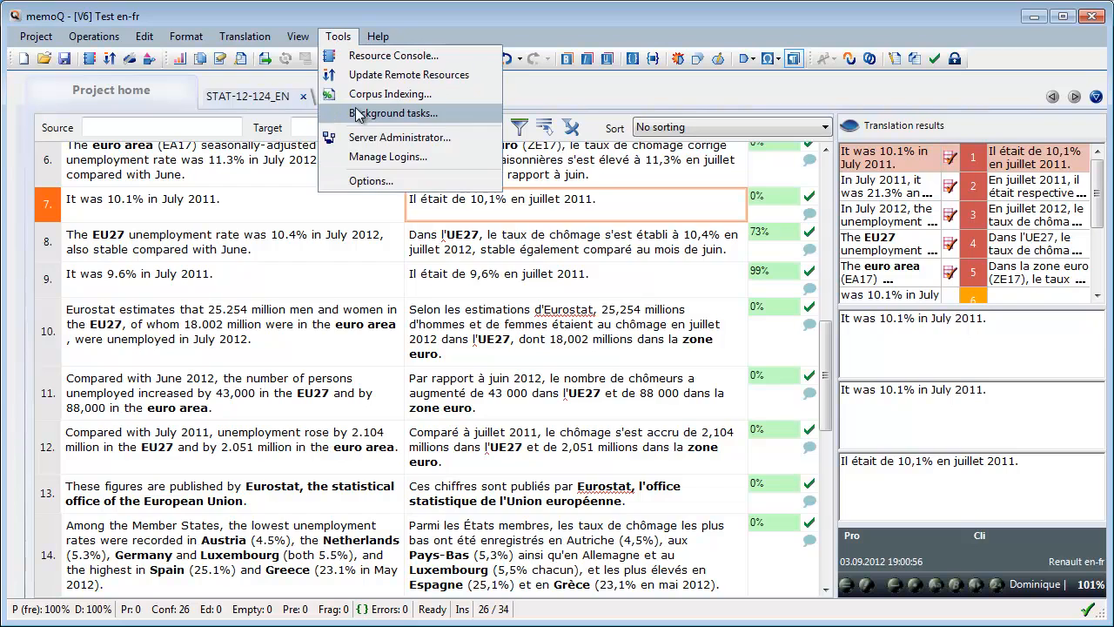
left_click(371, 179)
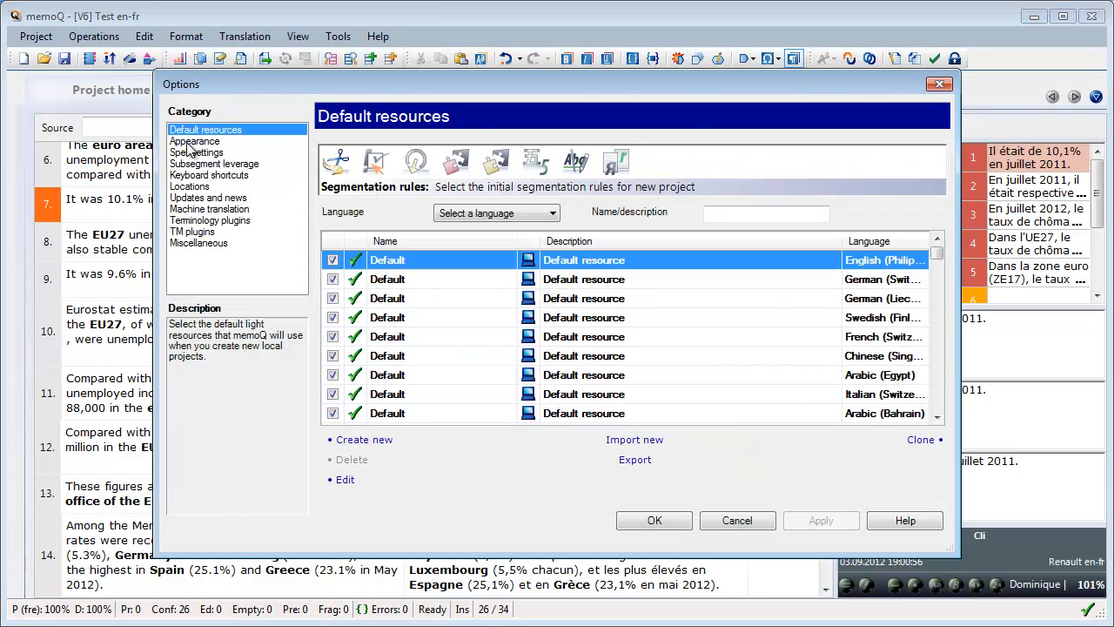
left_click(195, 141)
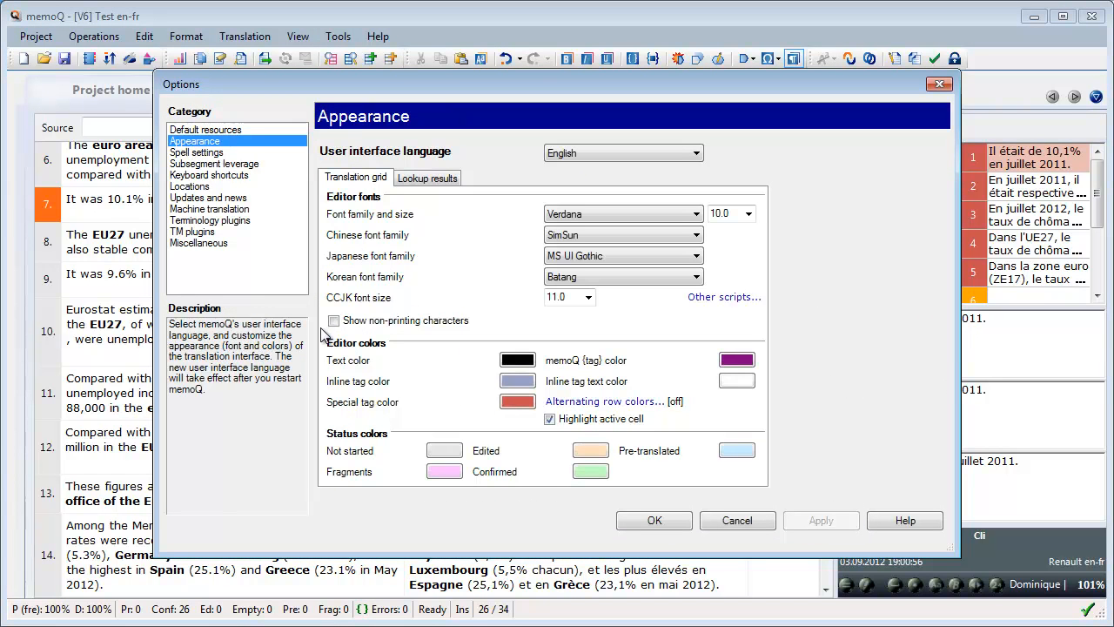
left_click(335, 320)
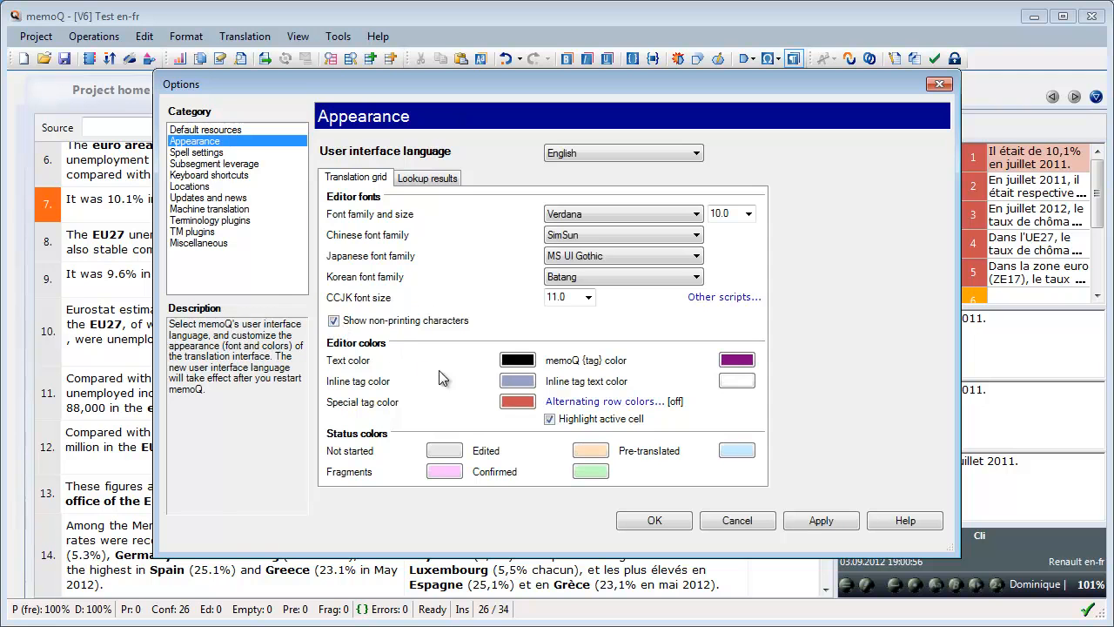
mouse_move(655, 520)
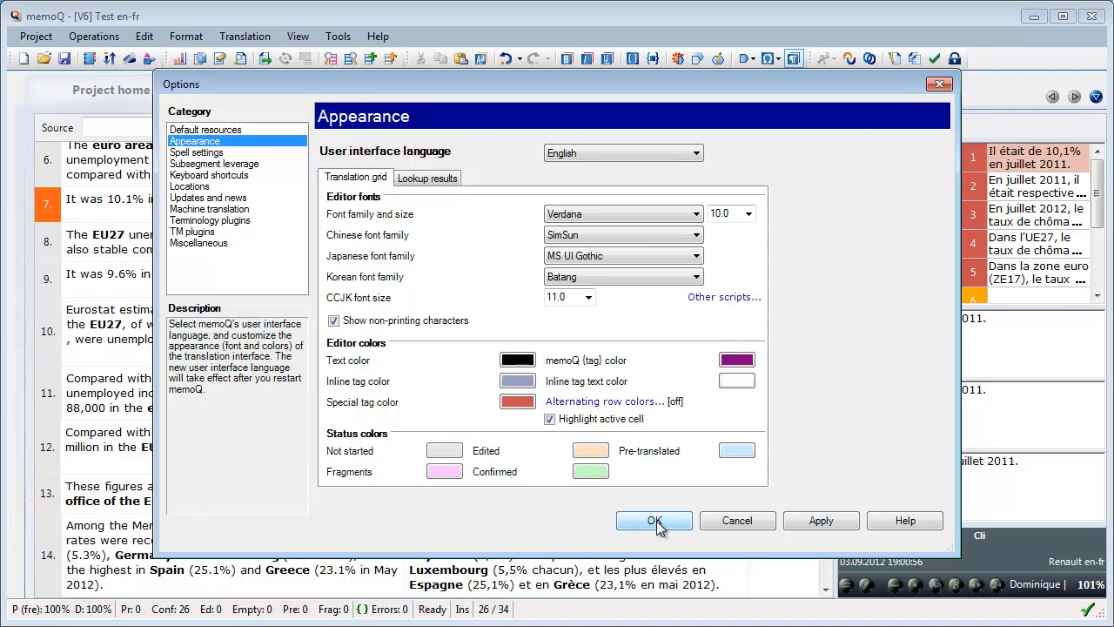
left_click(655, 520)
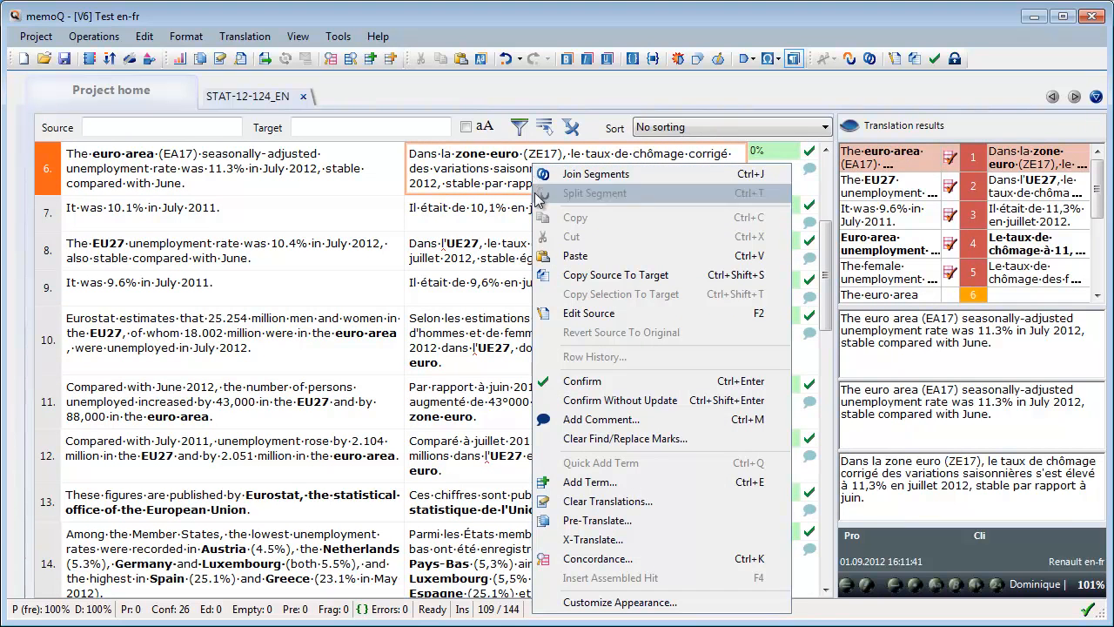
mouse_move(620, 602)
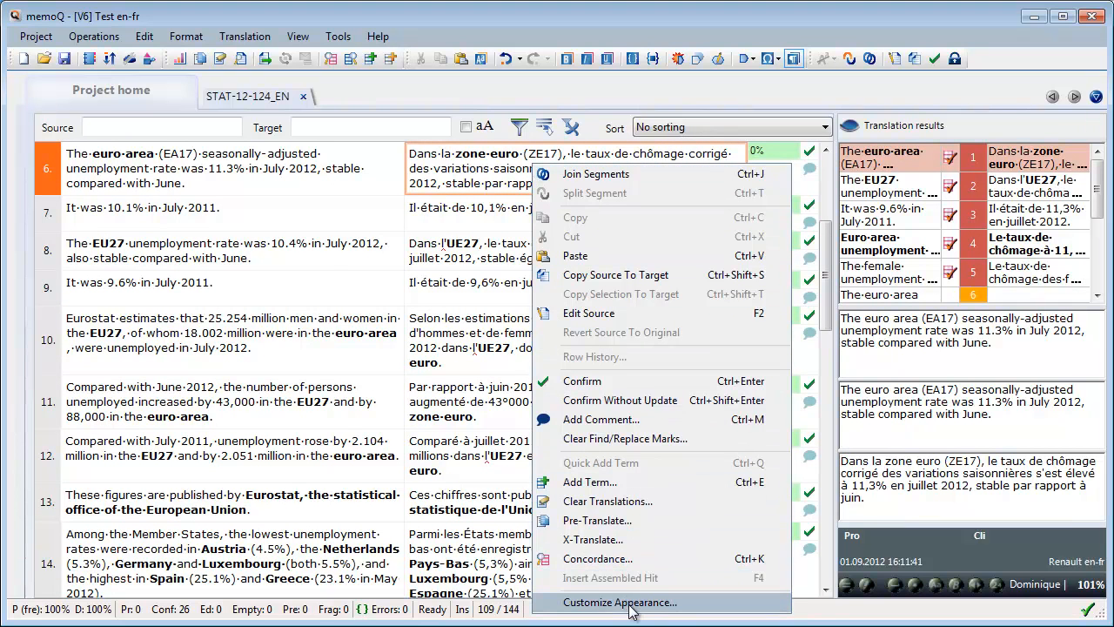
Look at the editor appearance customization, then move to segment 9's target text.
left_click(613, 602)
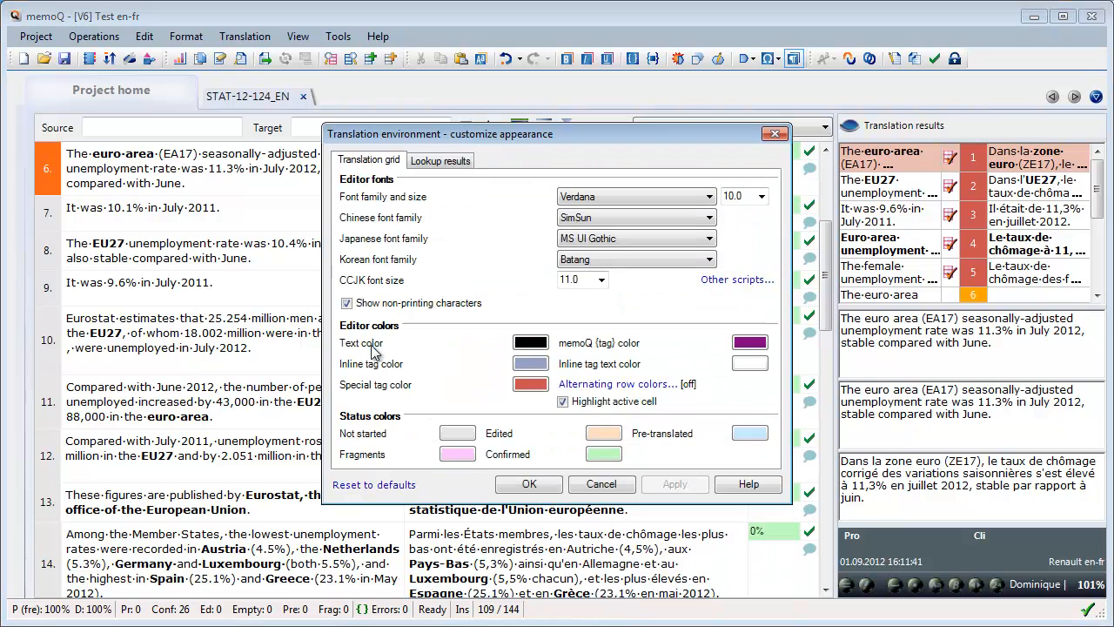
left_click(347, 303)
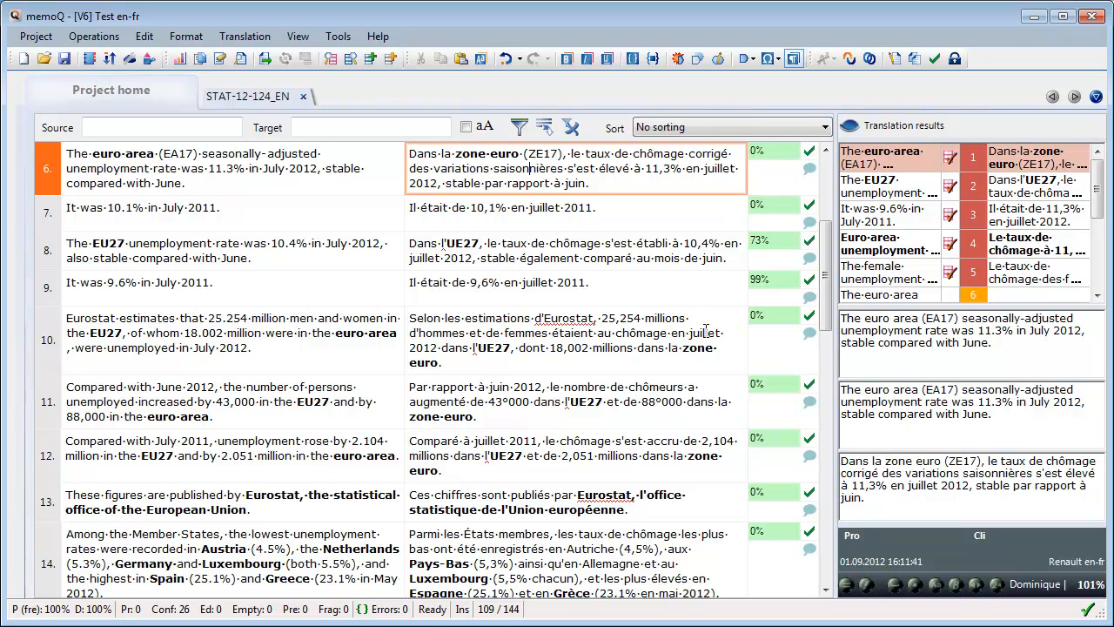
left_click(575, 400)
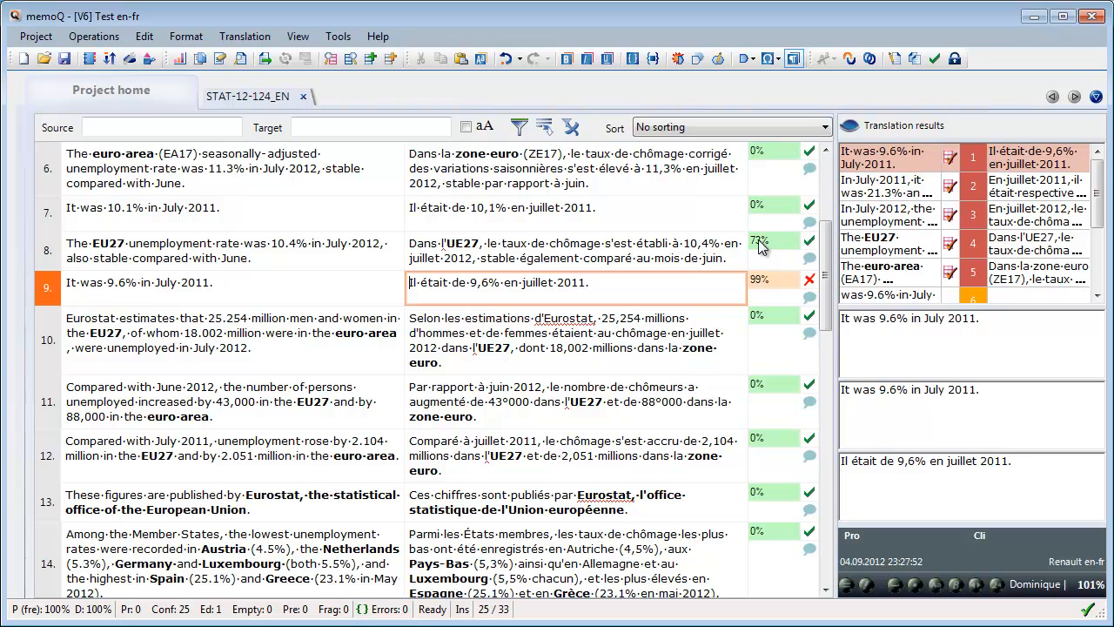
mouse_move(752, 251)
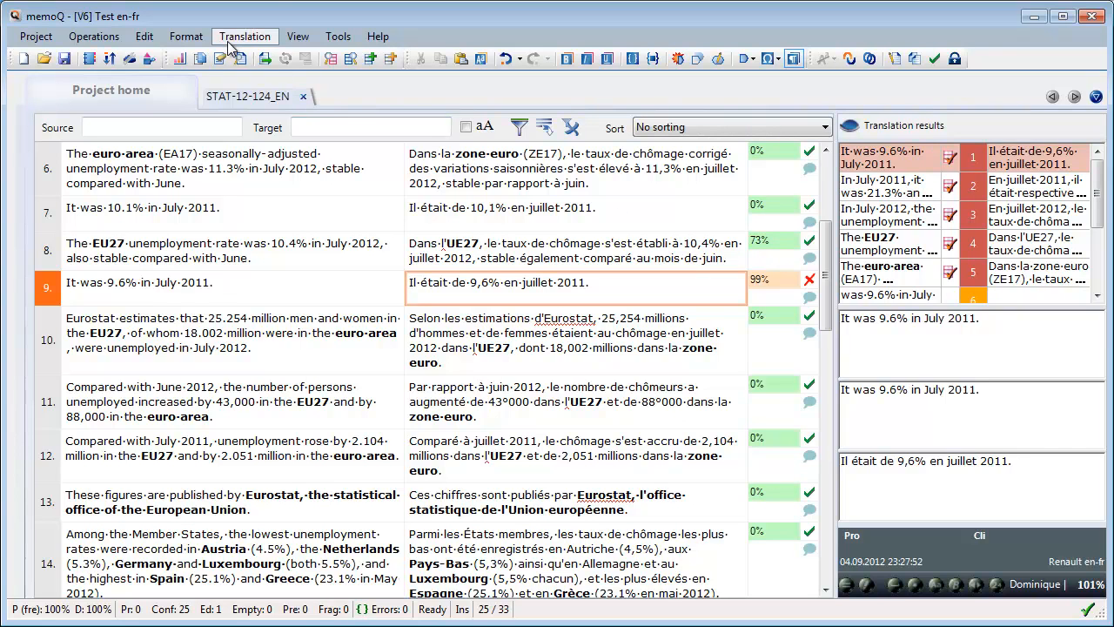
Check Replace straight quotes stays ticked in AutoCorrect Settings and close it.
left_click(244, 35)
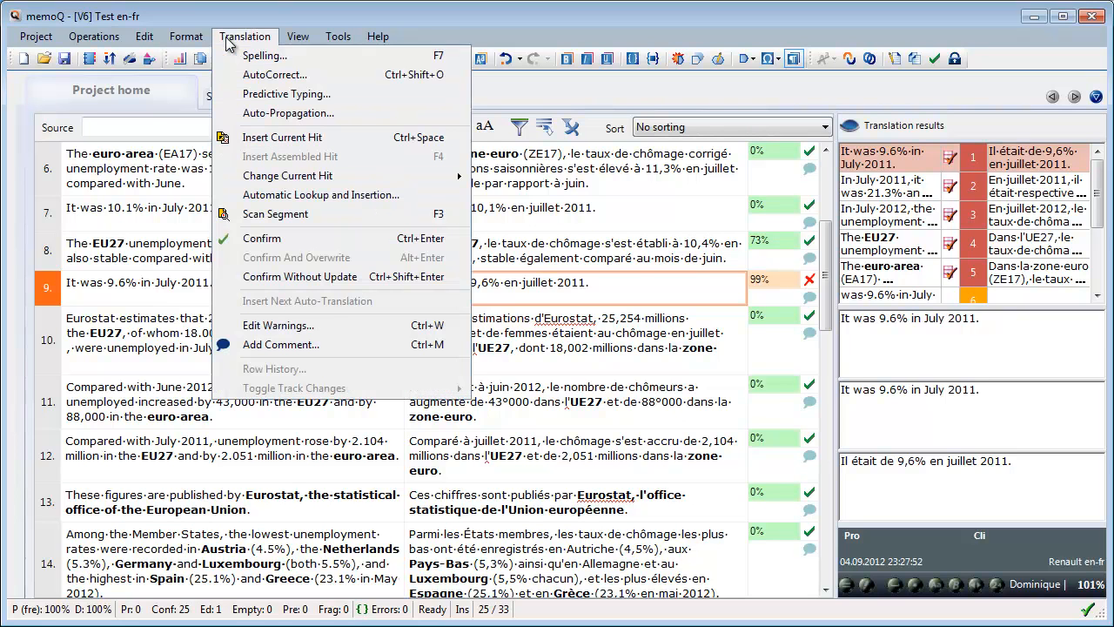
left_click(272, 73)
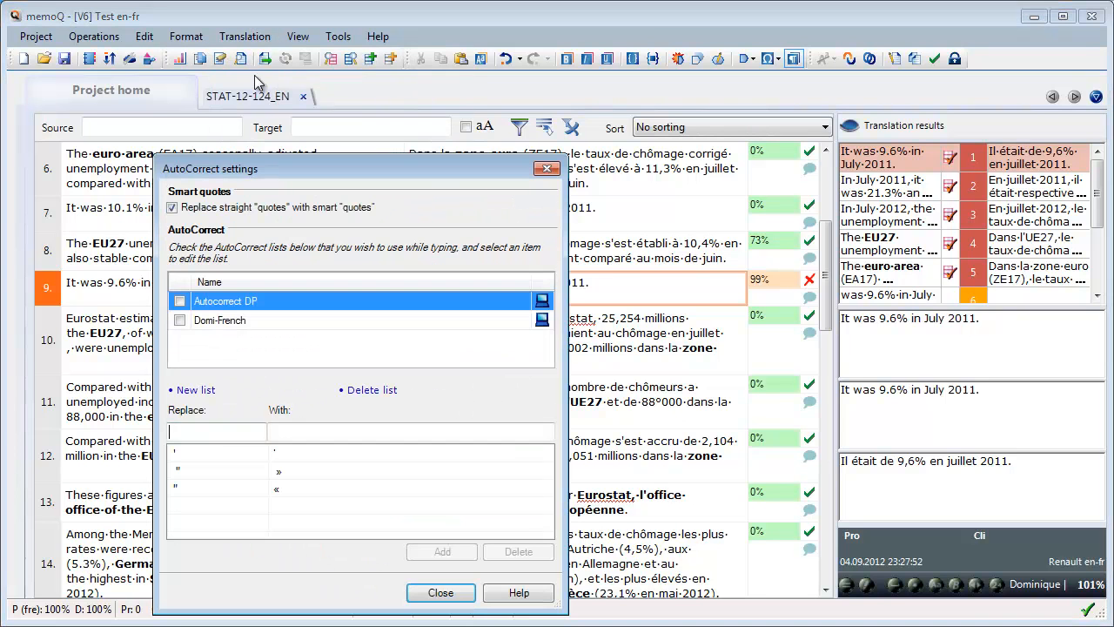
left_click(175, 207)
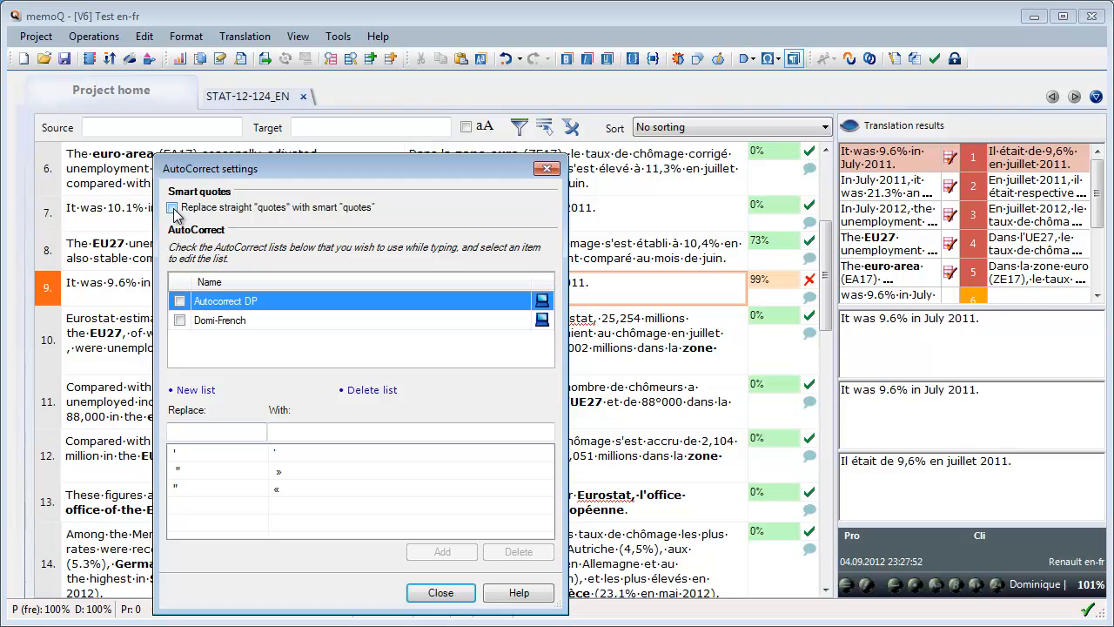
left_click(173, 208)
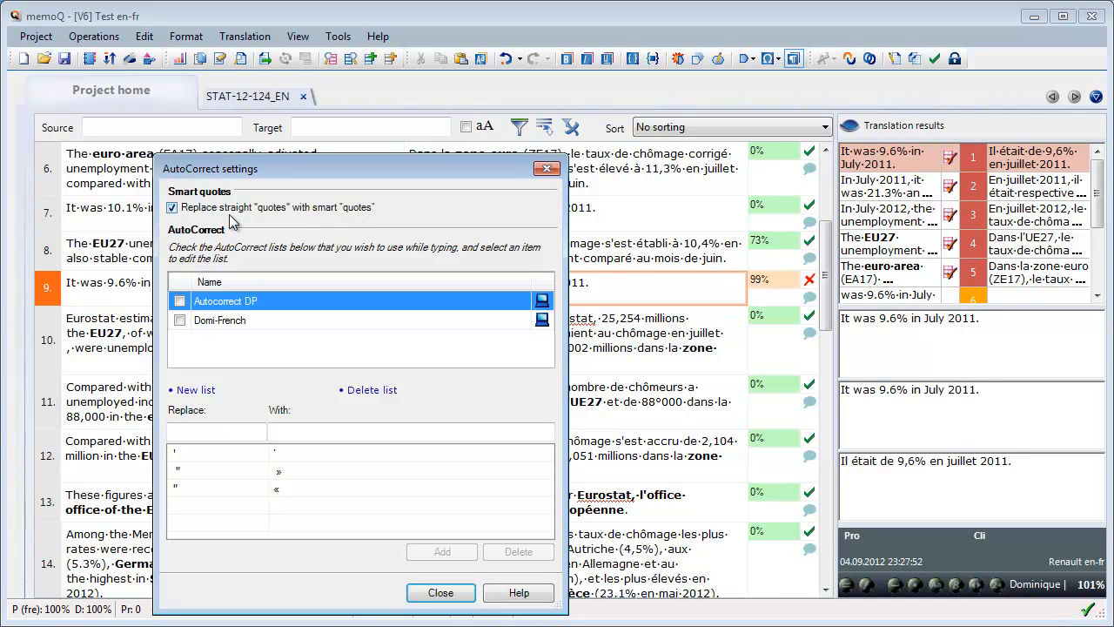
left_click(441, 592)
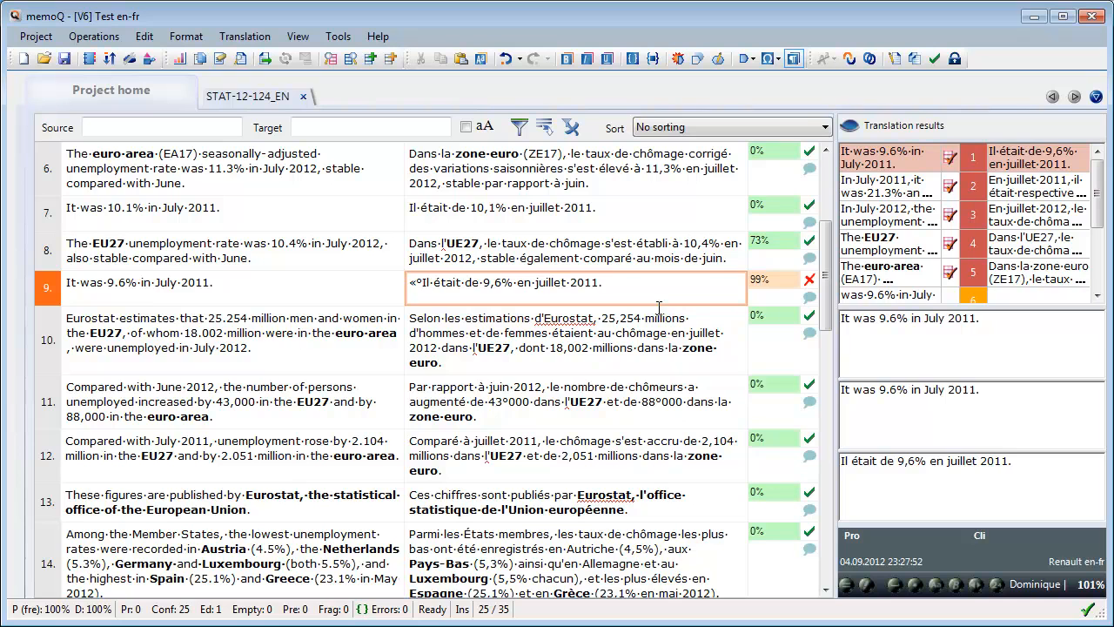
Enter an opening guillemet and a non-breaking space at the start of segment 9's target.
type("°»")
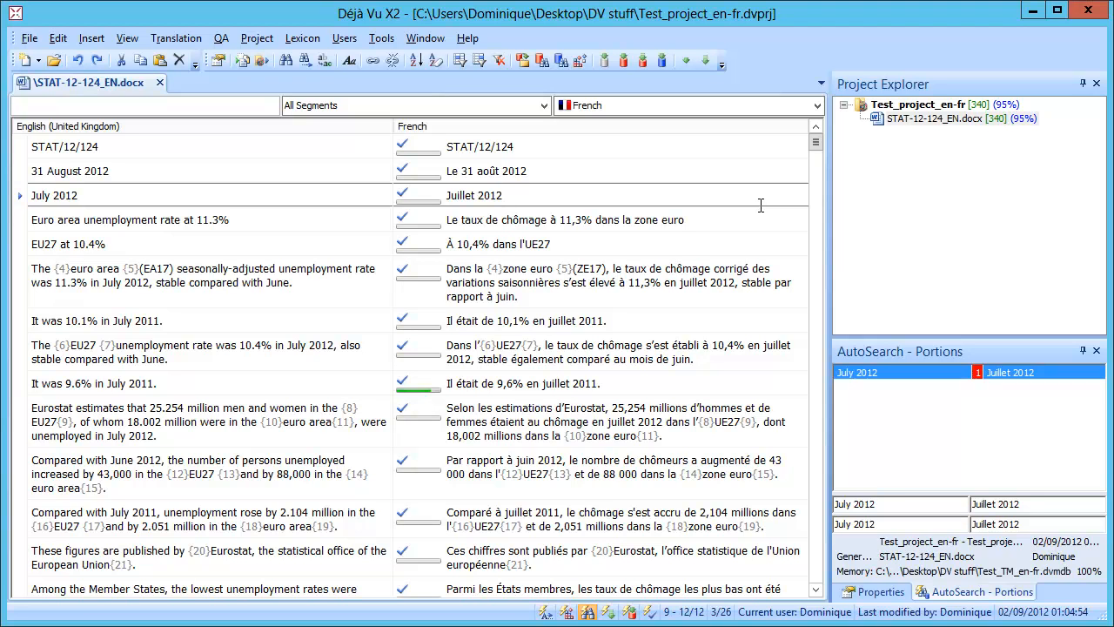
Switch from the Déjà Vu grid to the Firefox Yahoo Groups Fonts page.
left_click(505, 195)
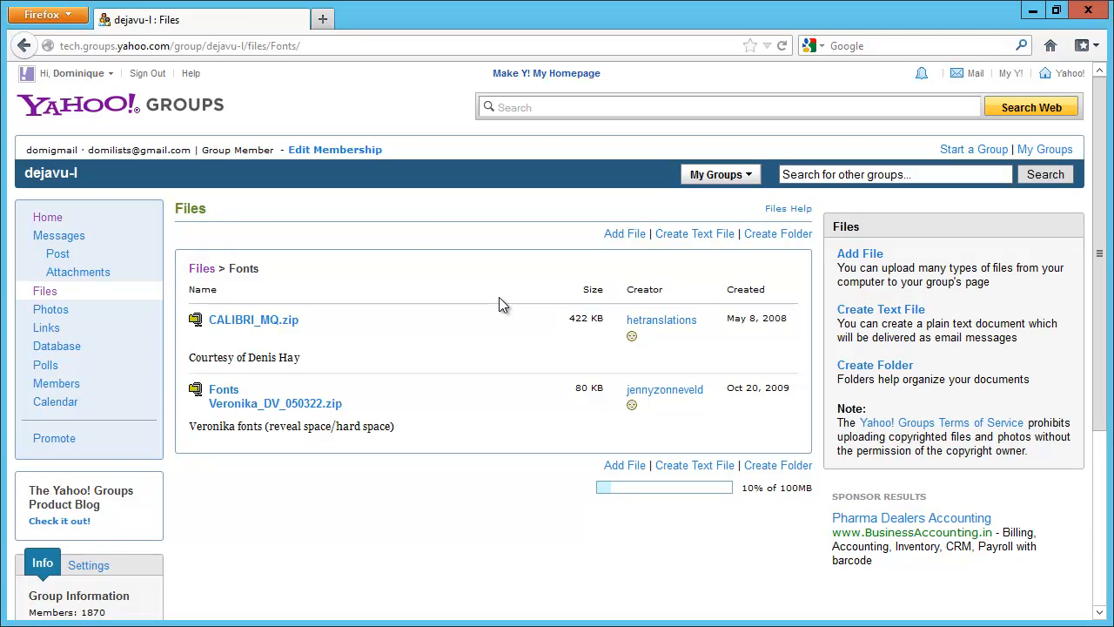
mouse_move(463, 337)
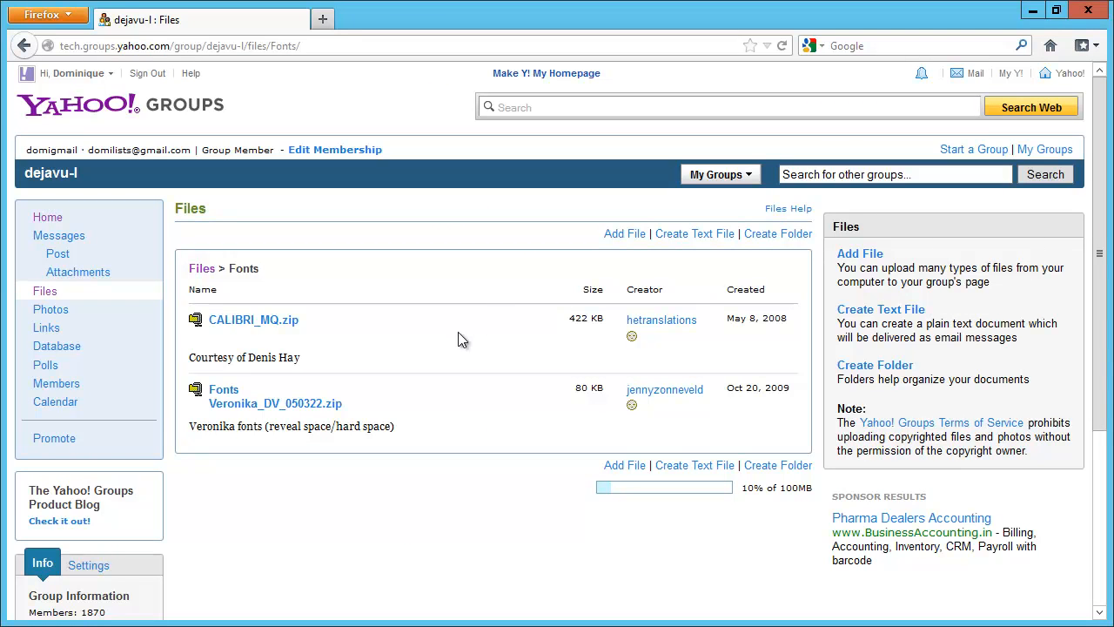
mouse_move(305, 409)
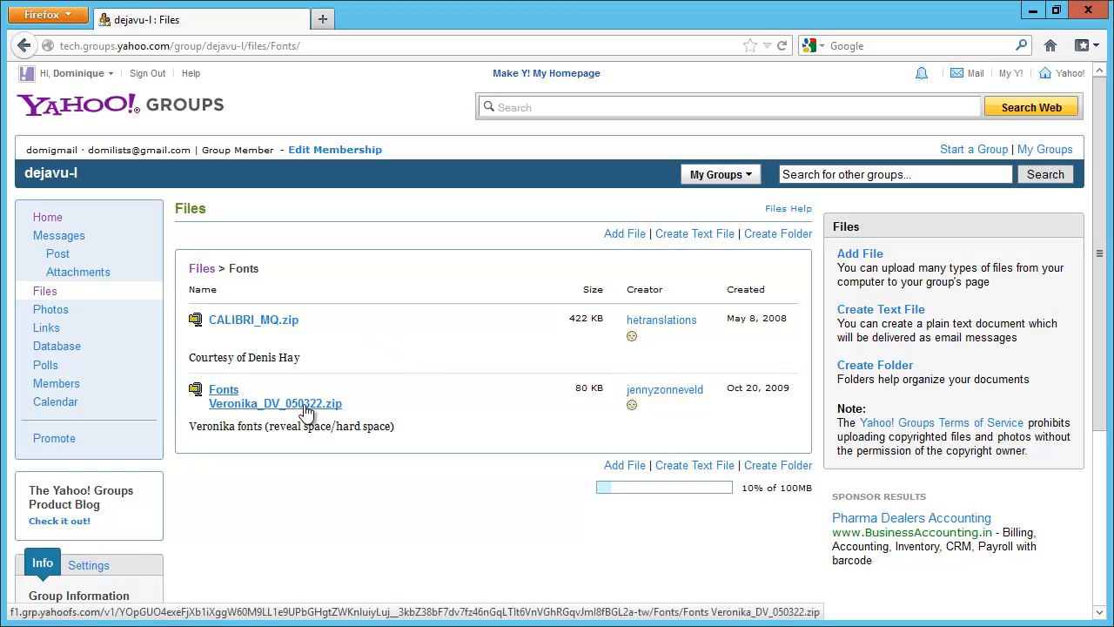
mouse_move(303, 347)
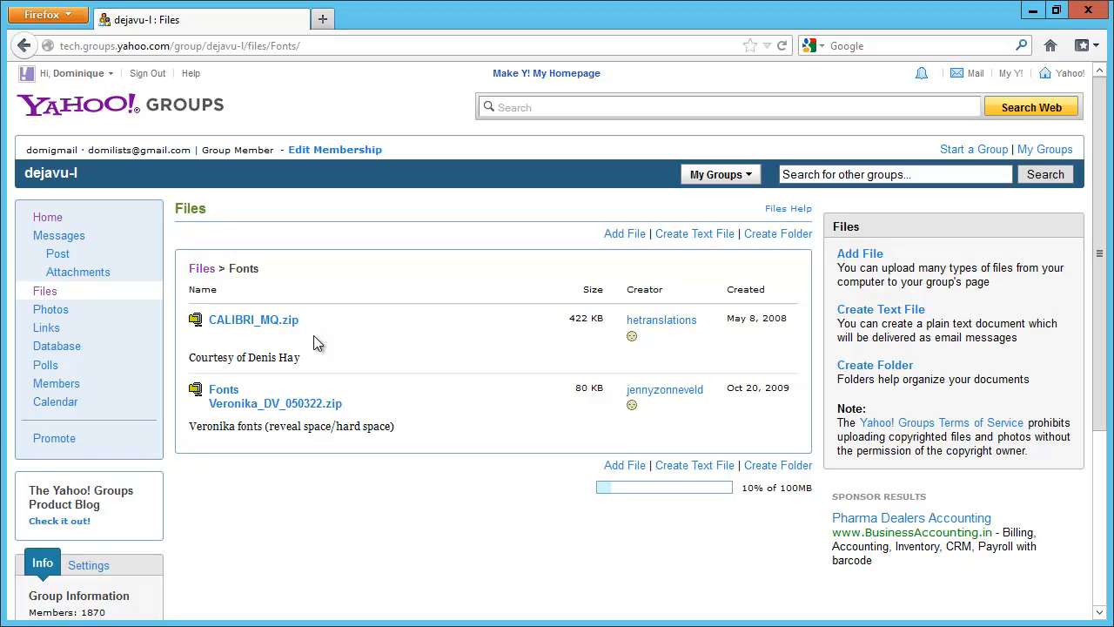
mouse_move(272, 351)
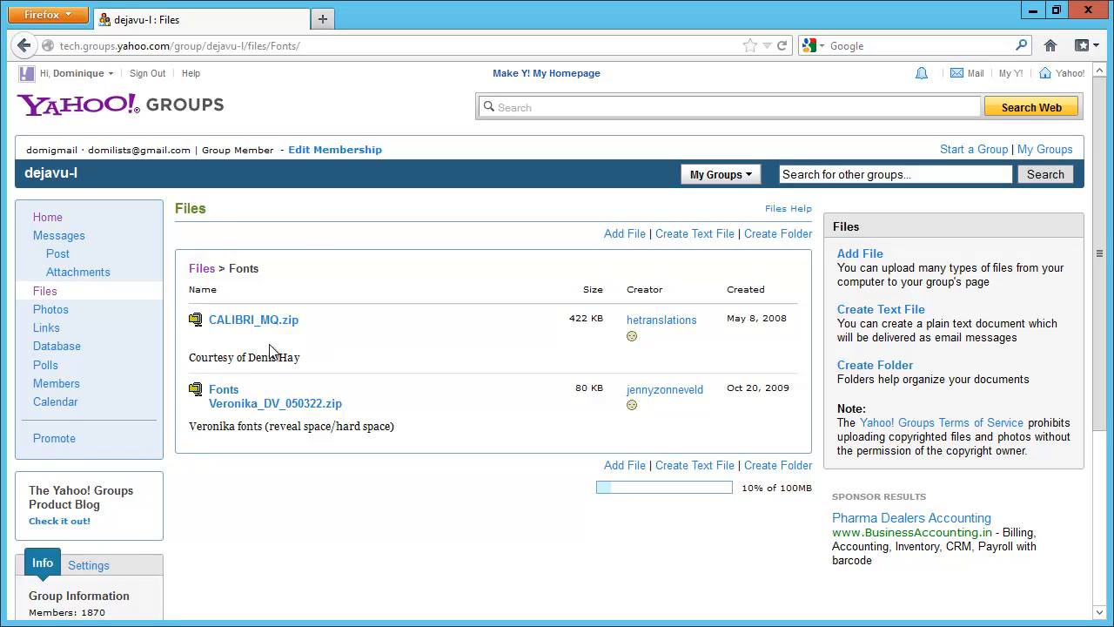
mouse_move(354, 331)
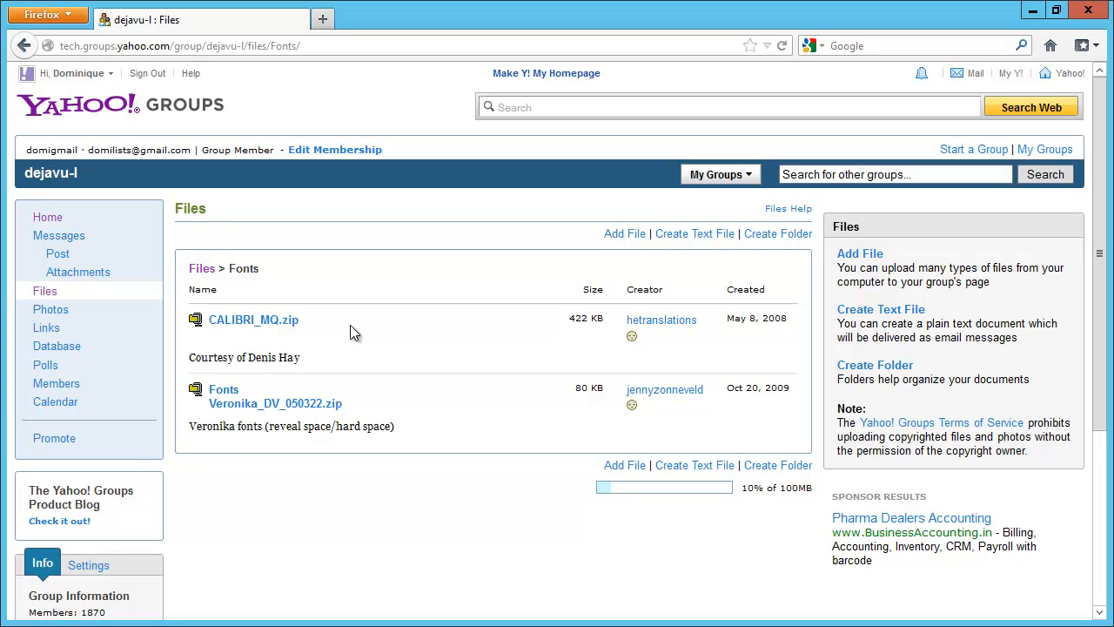
mouse_move(324, 338)
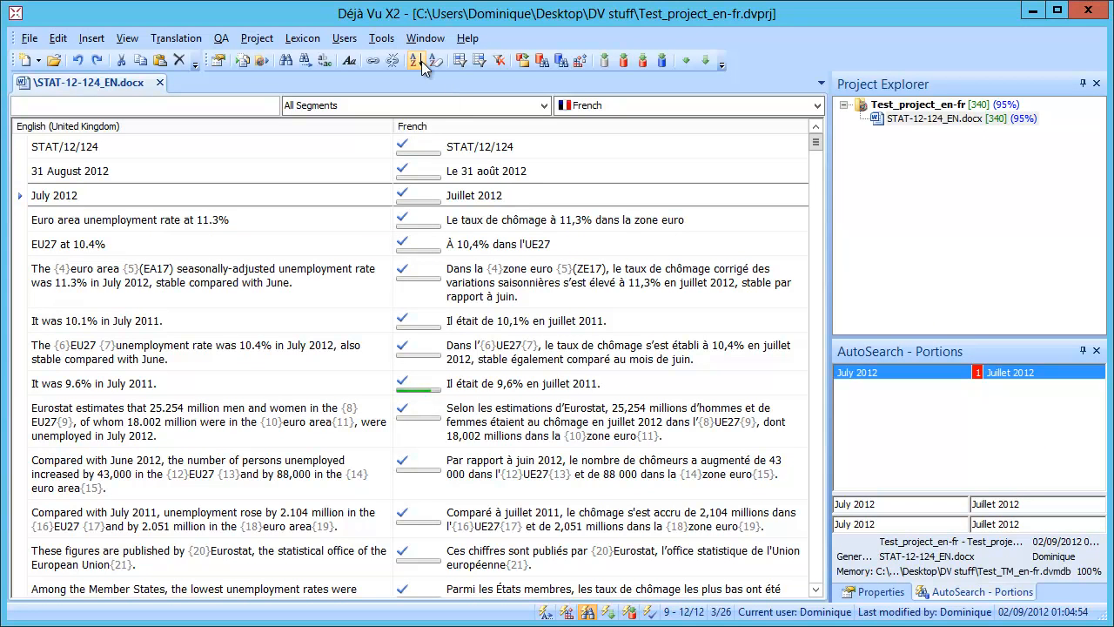
Set the English grid font to Calibri MQ3 in Options > Display.
left_click(381, 38)
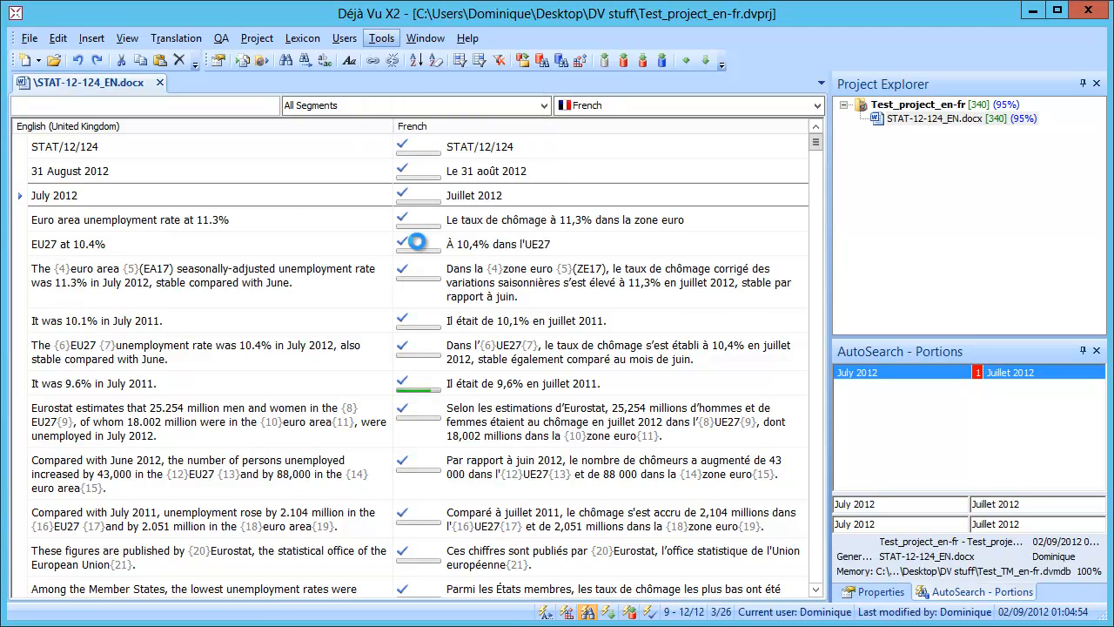
left_click(382, 38)
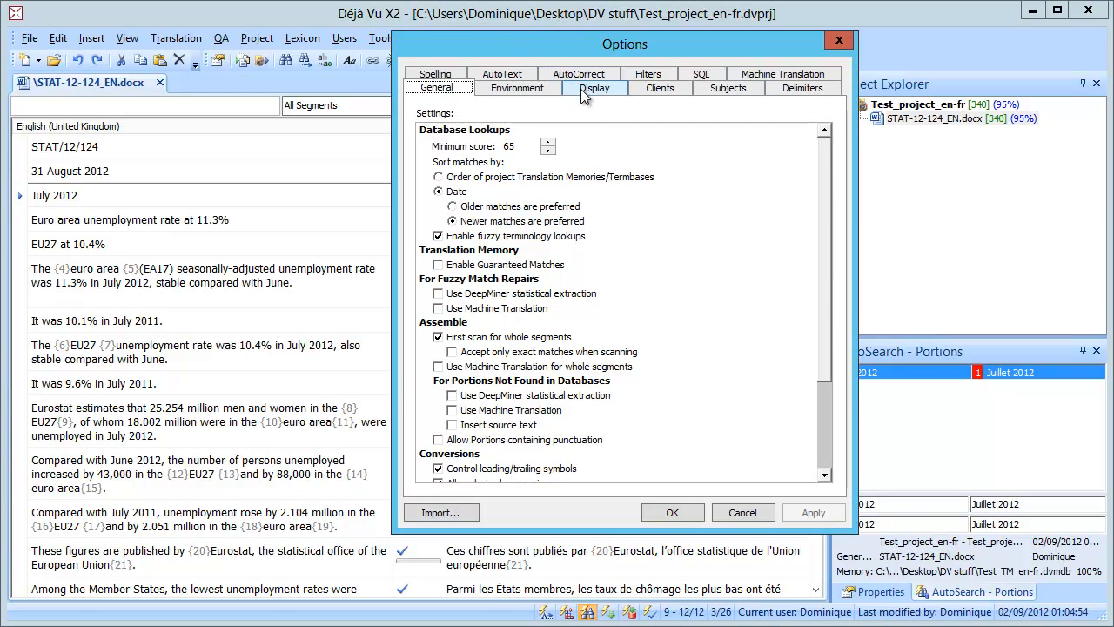
left_click(595, 87)
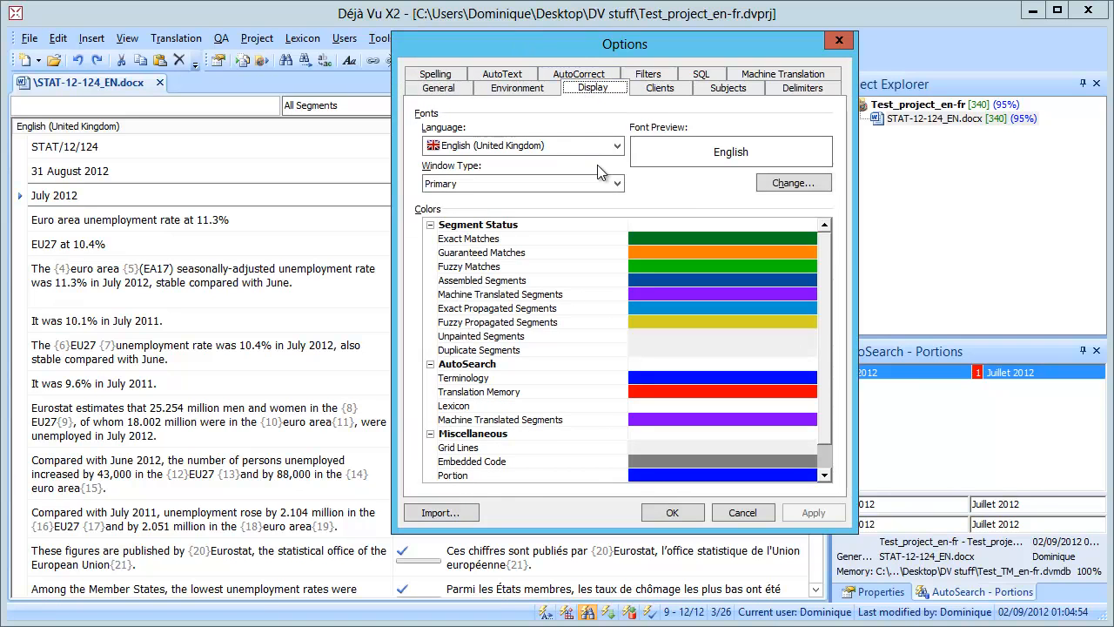
left_click(794, 183)
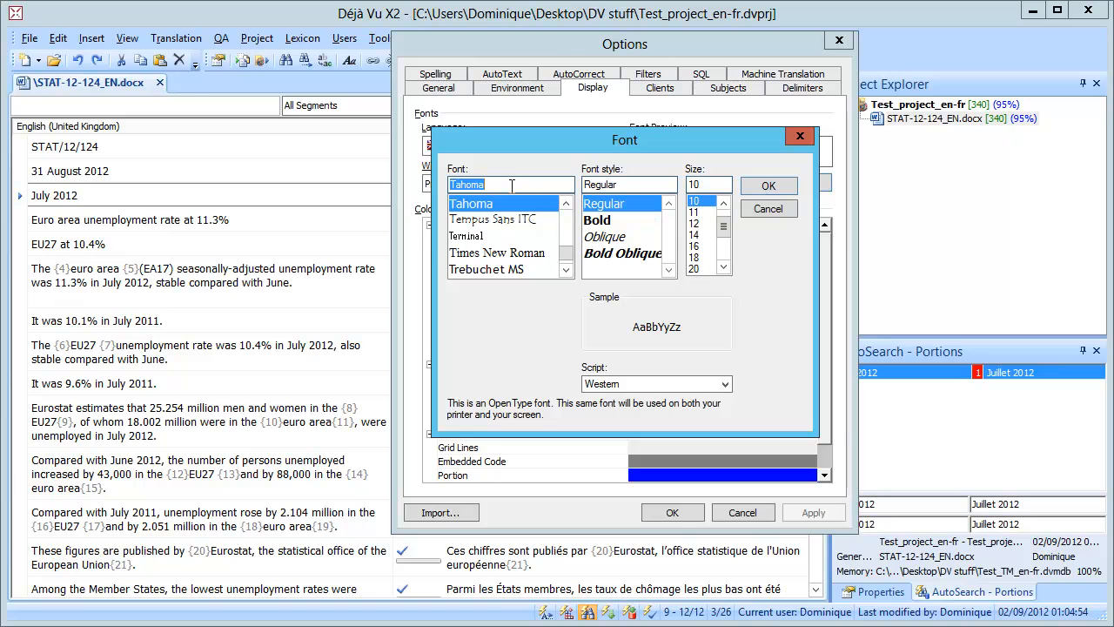
type("cali")
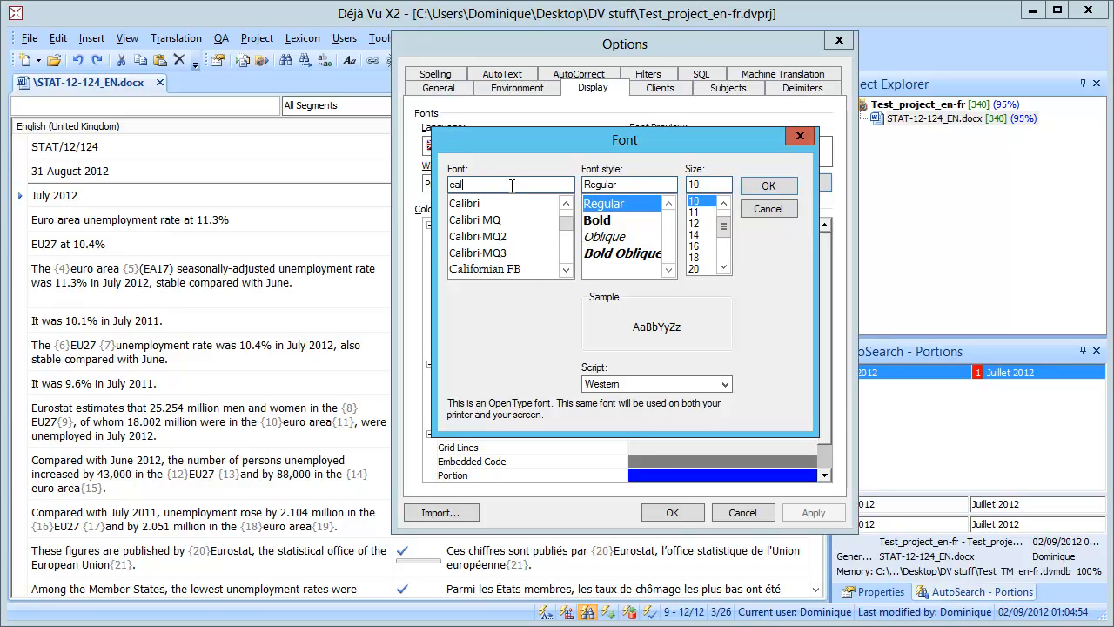
key("Backspace")
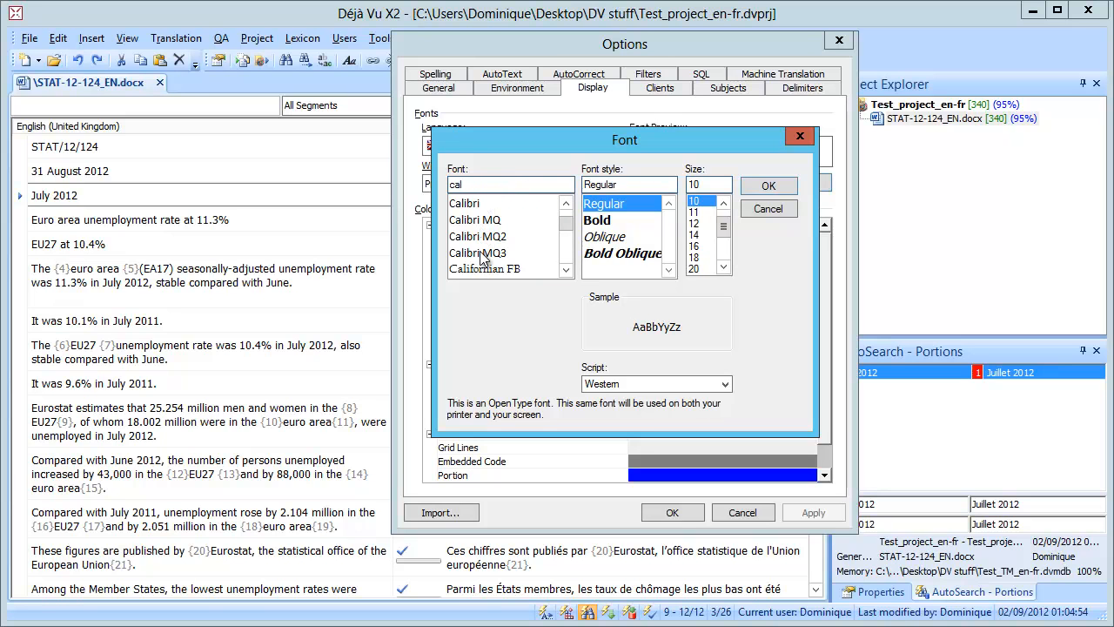
left_click(477, 252)
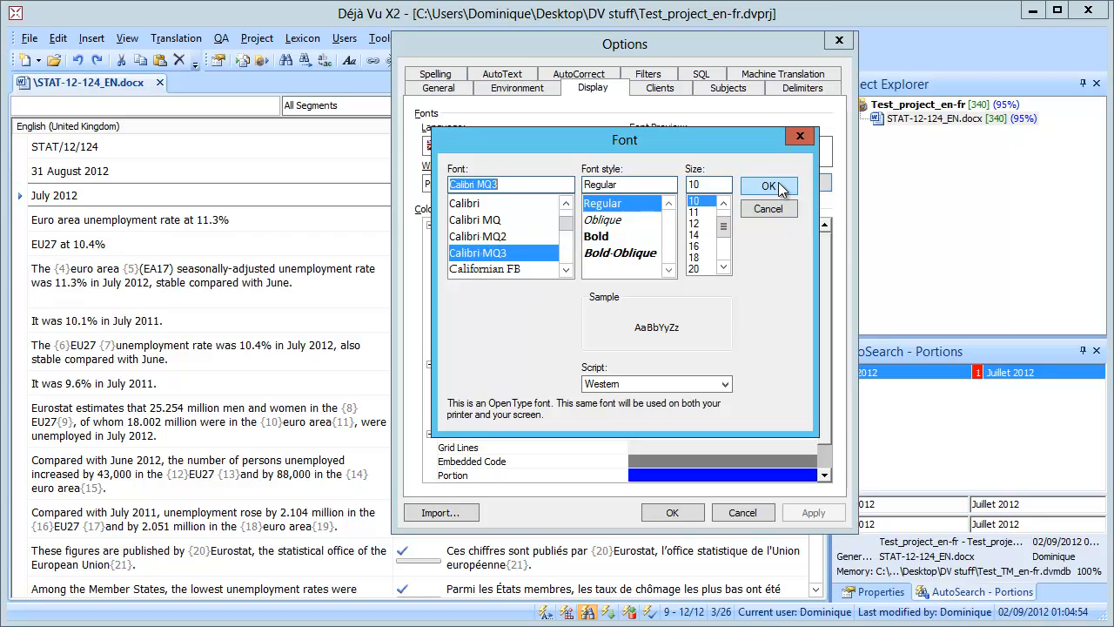
left_click(770, 186)
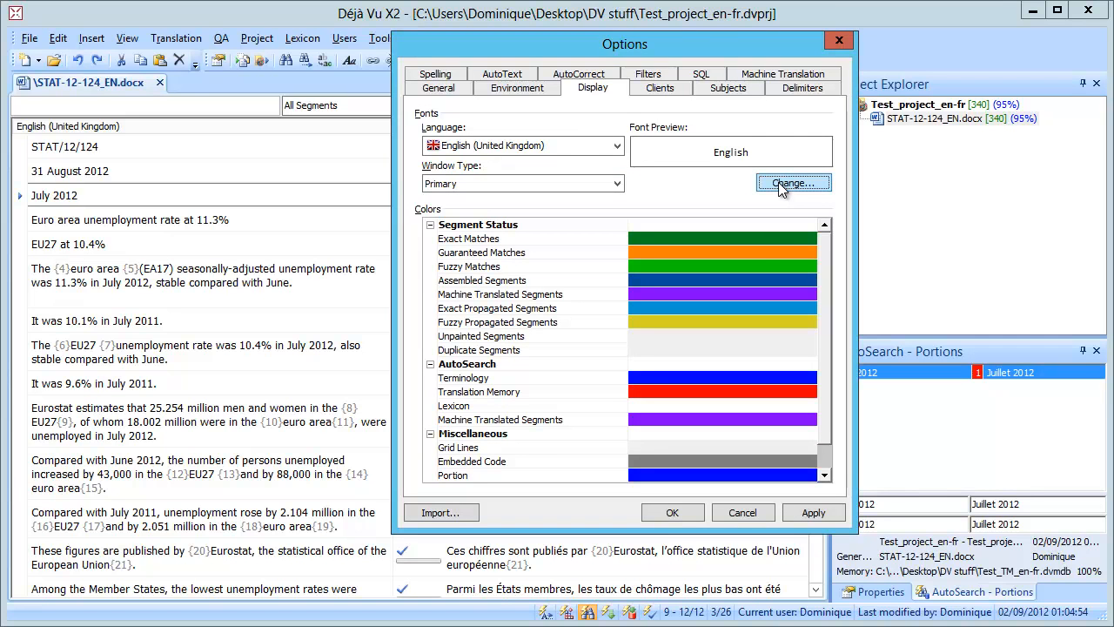
mouse_move(761, 188)
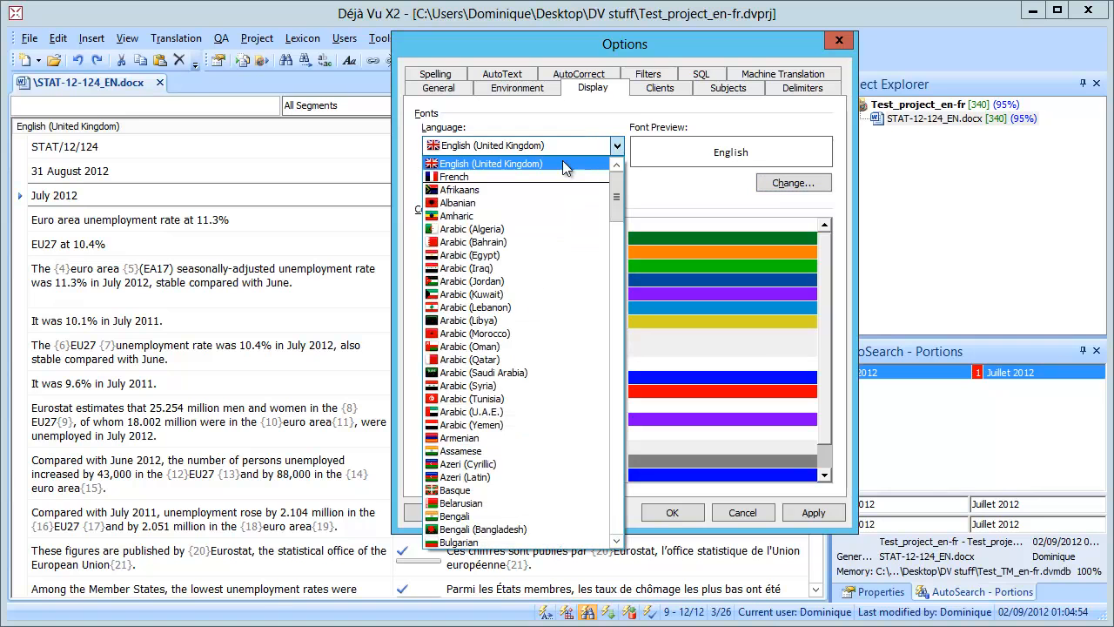
Switch the Language to French and choose Calibri MQ3 for it as well.
left_click(457, 176)
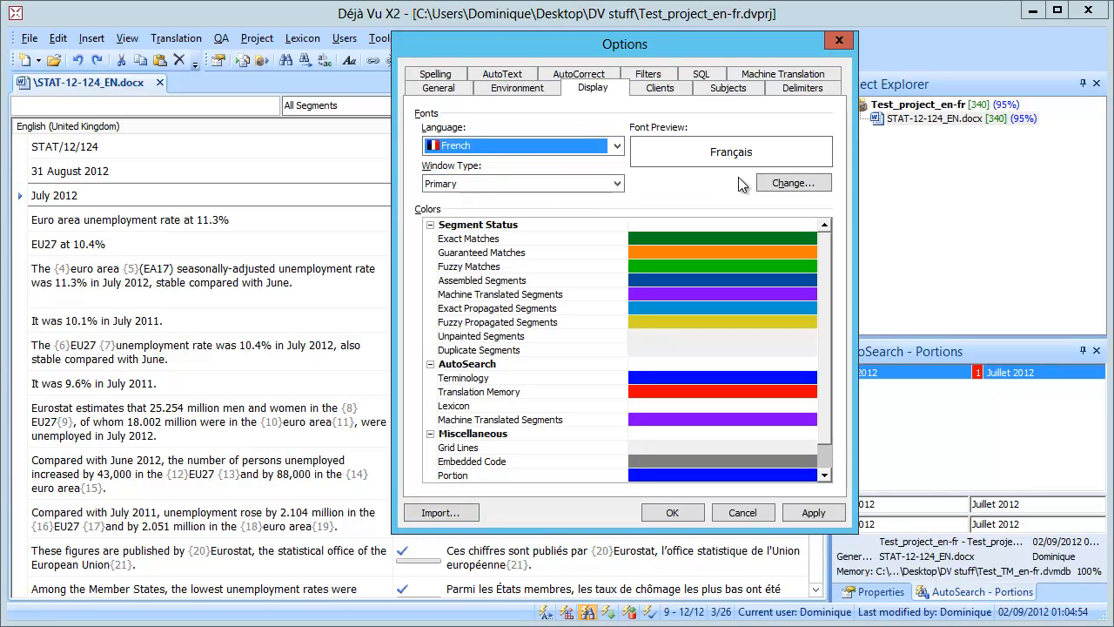
left_click(792, 183)
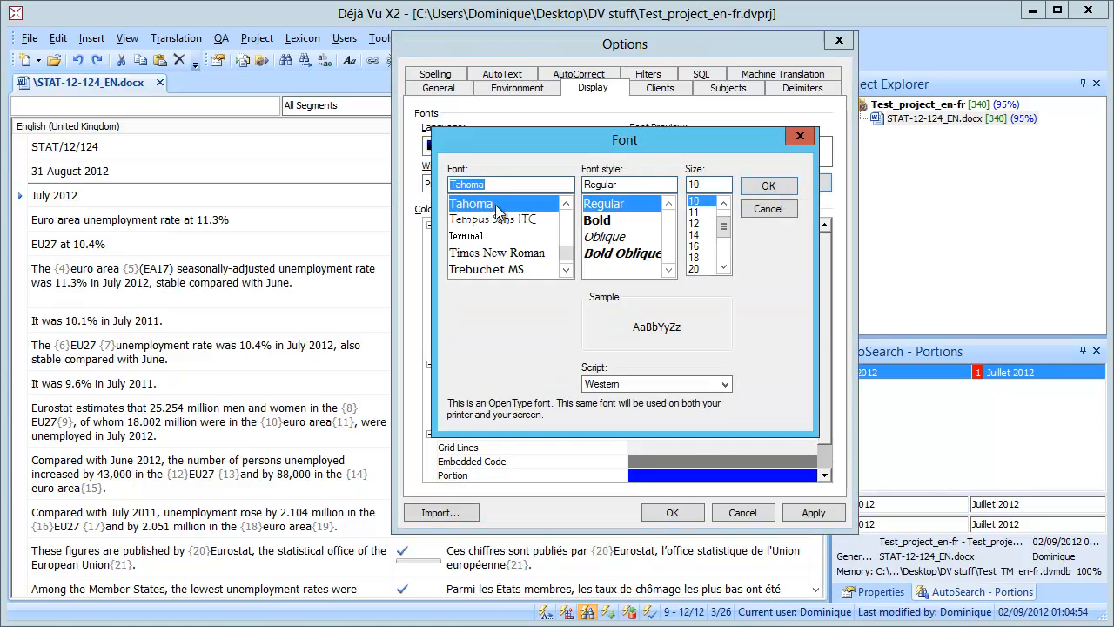
type("cali")
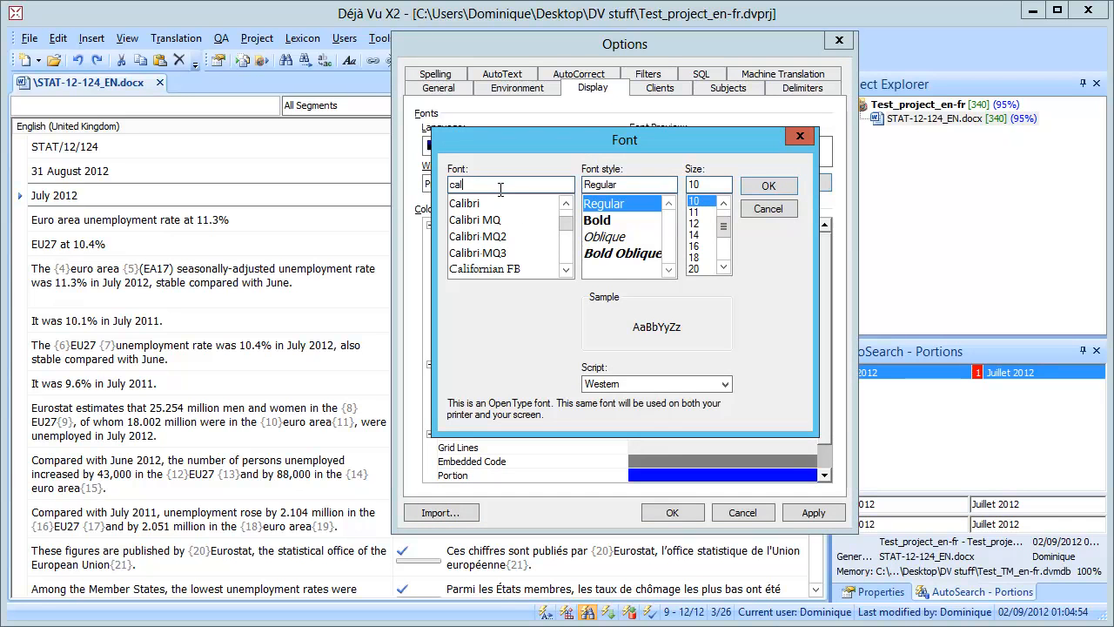
left_click(477, 252)
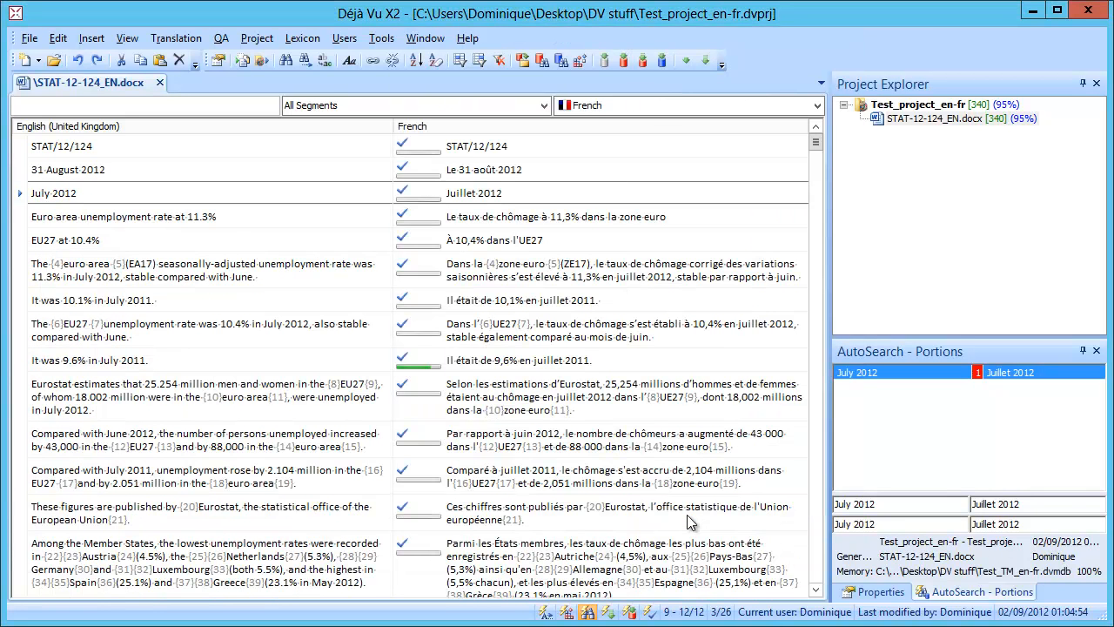
mouse_move(602, 240)
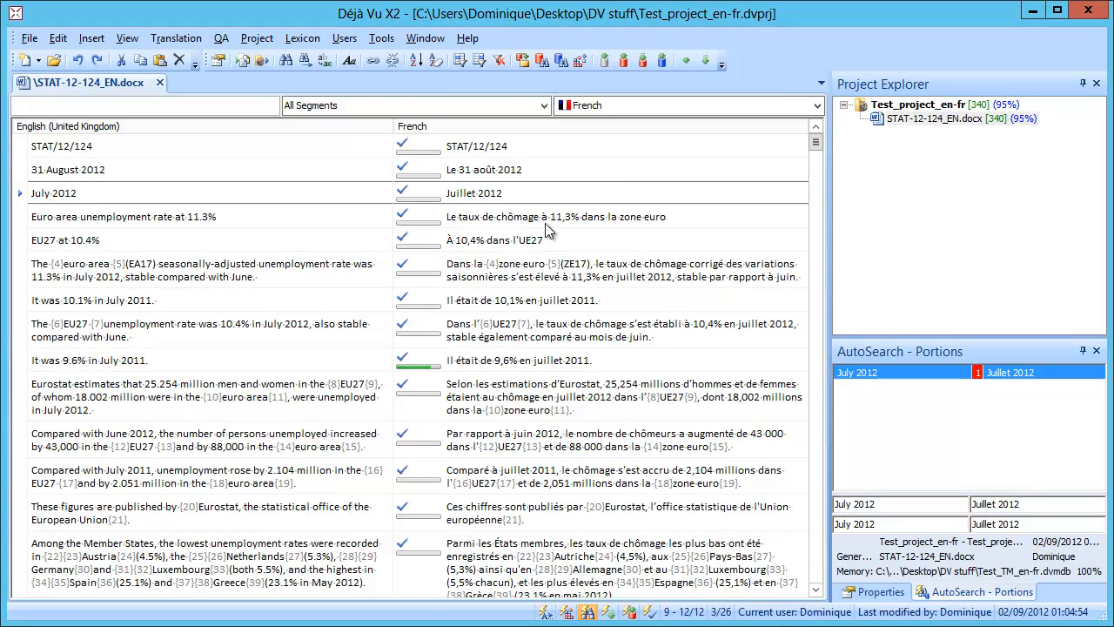
mouse_move(388, 267)
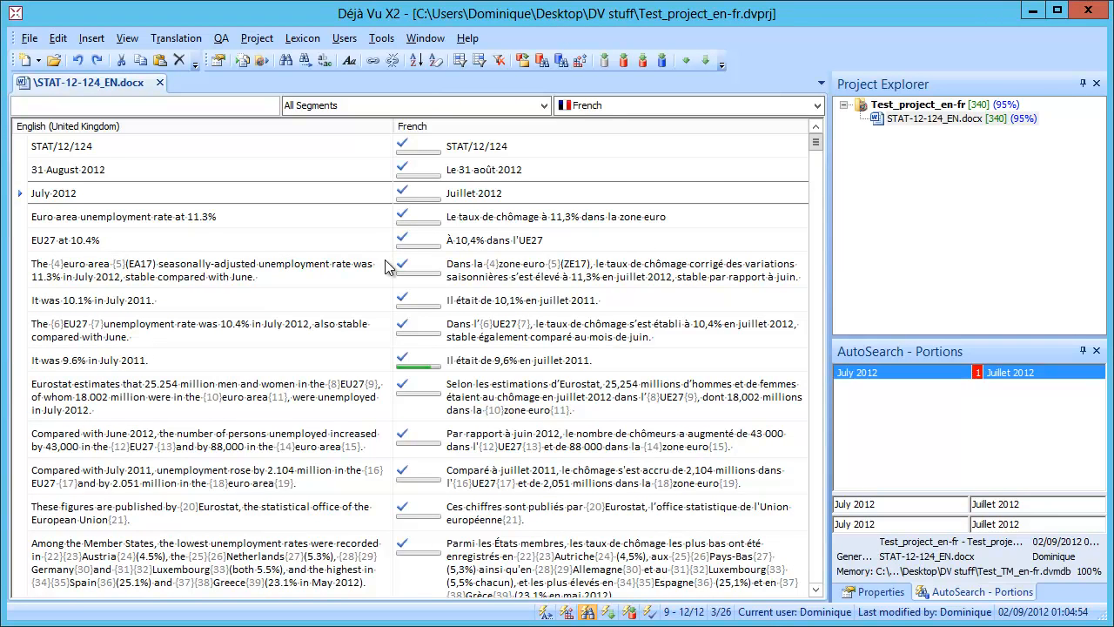
mouse_move(522, 272)
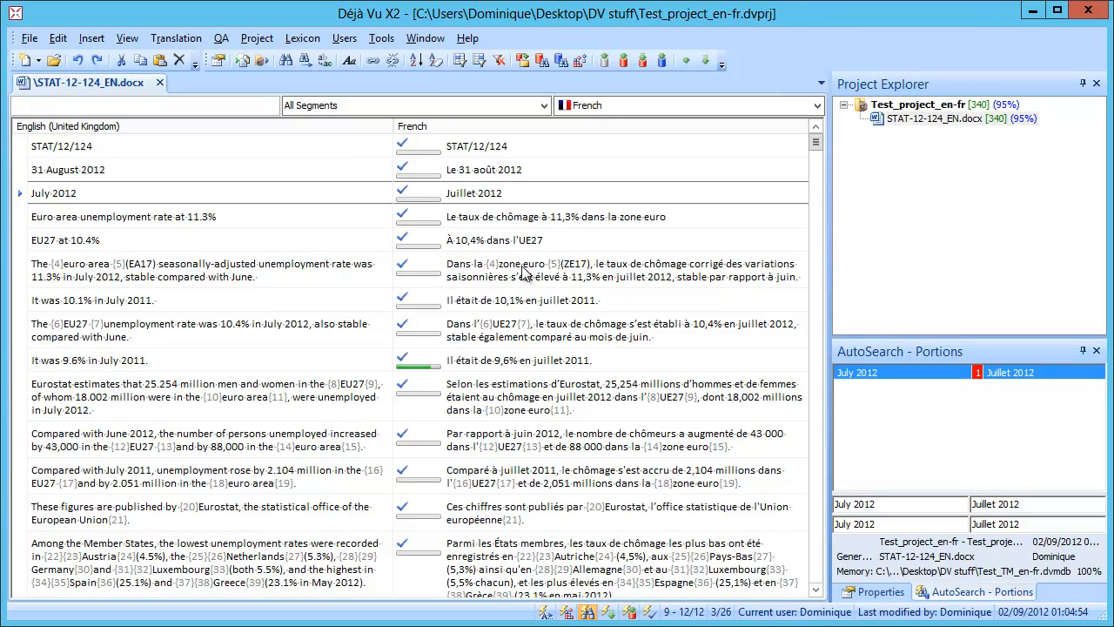
mouse_move(793, 425)
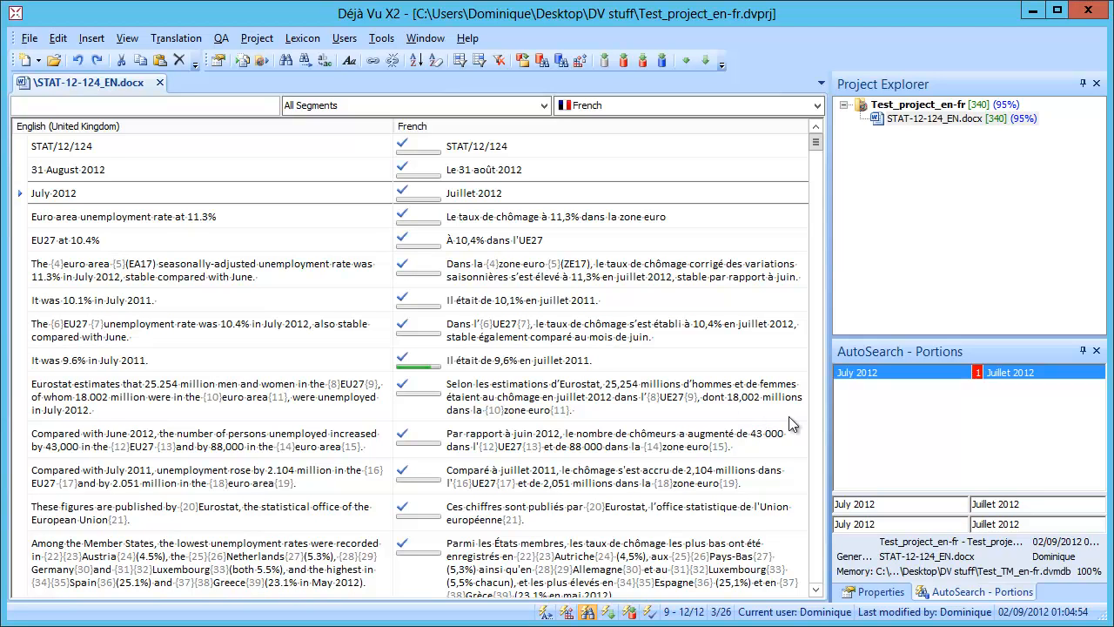
mouse_move(800, 369)
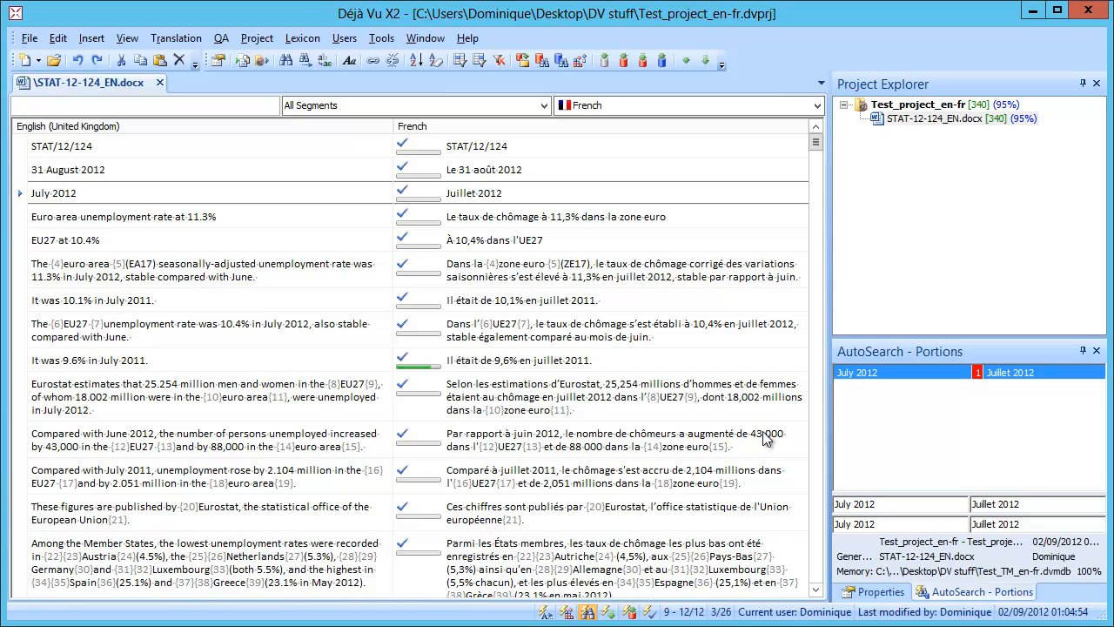
mouse_move(770, 442)
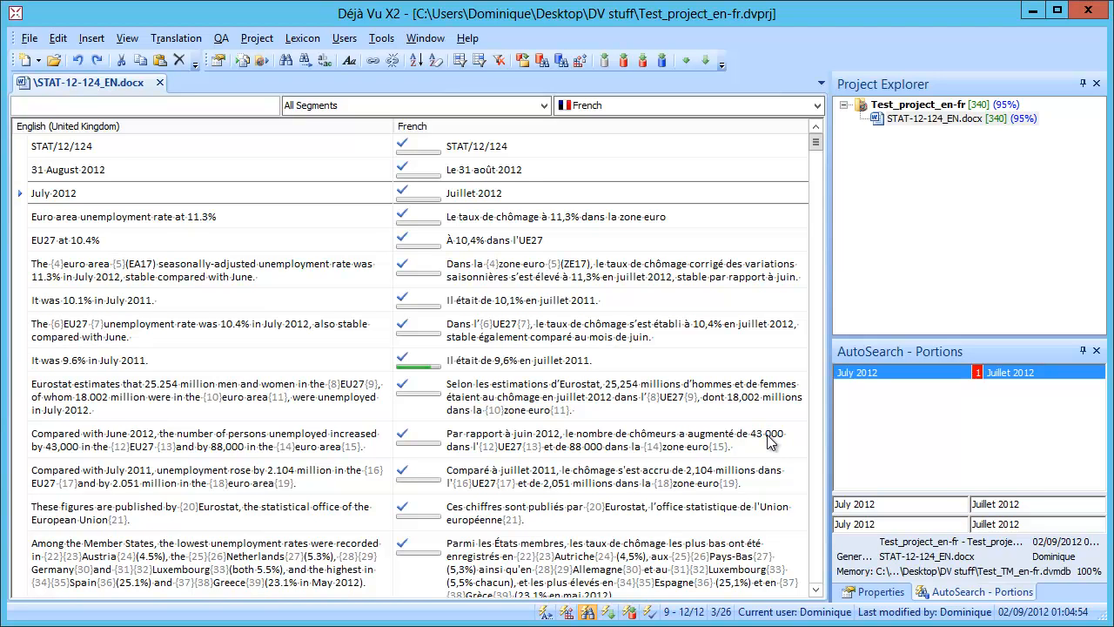
mouse_move(809, 408)
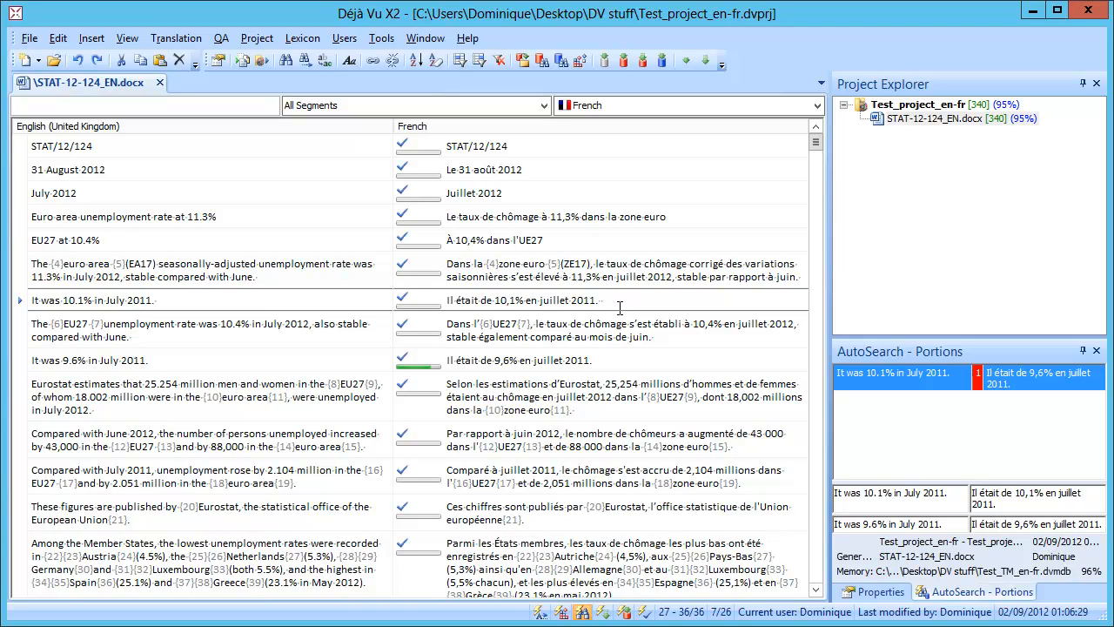
left_click(620, 299)
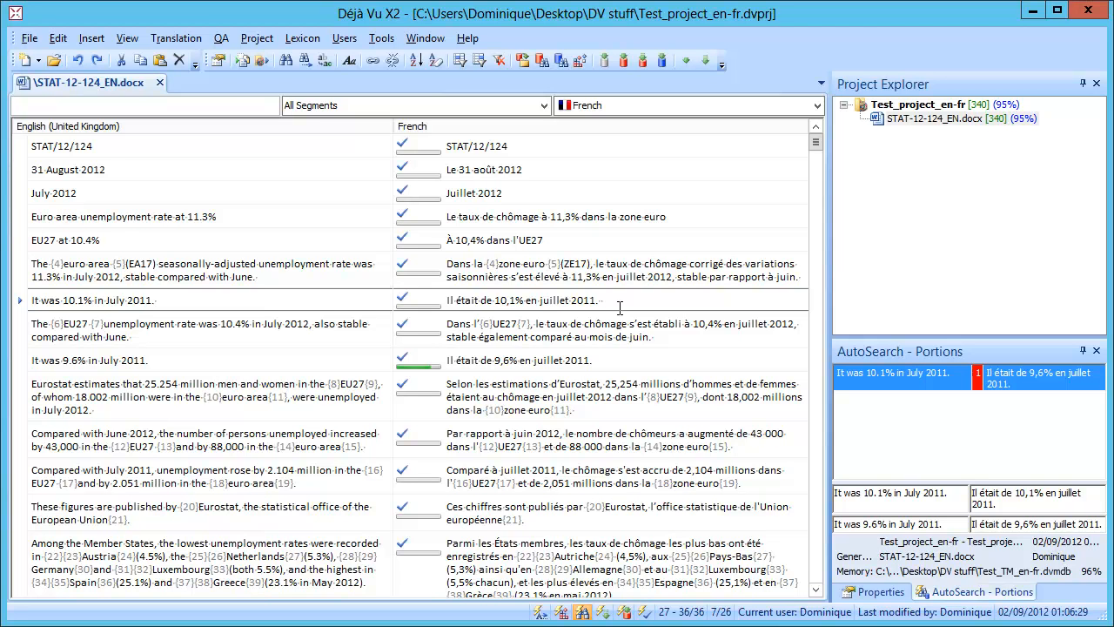
left_click(620, 300)
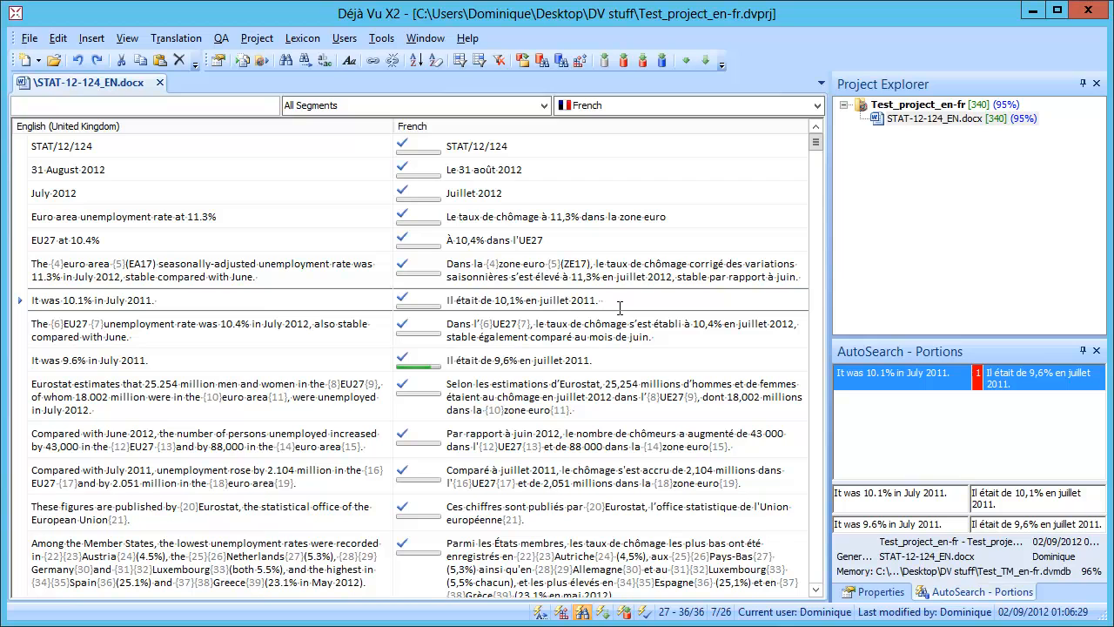
left_click(620, 300)
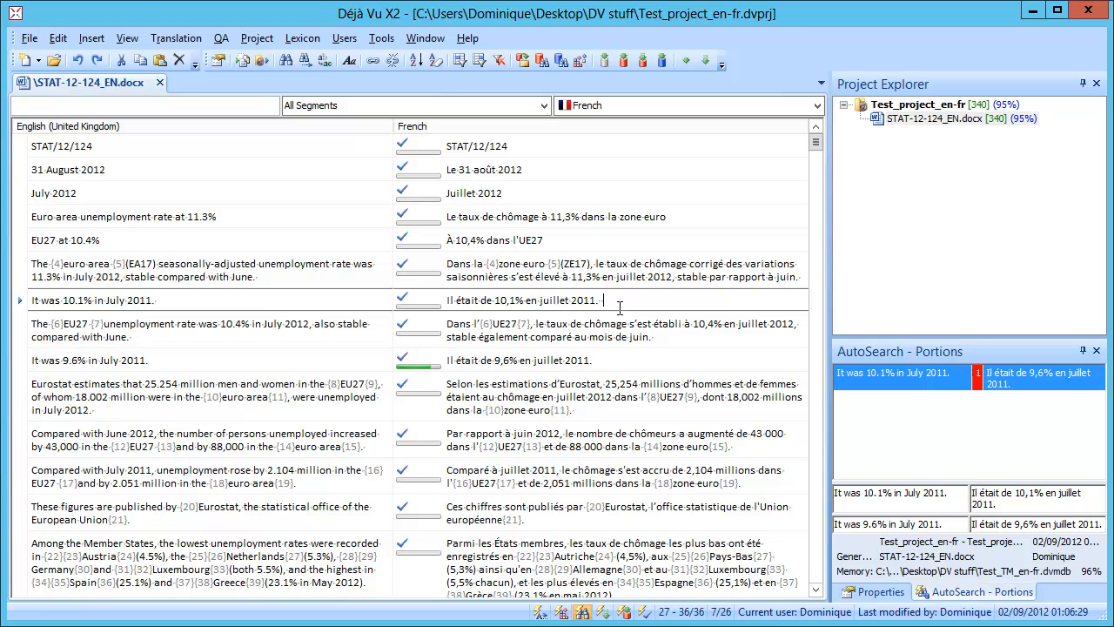